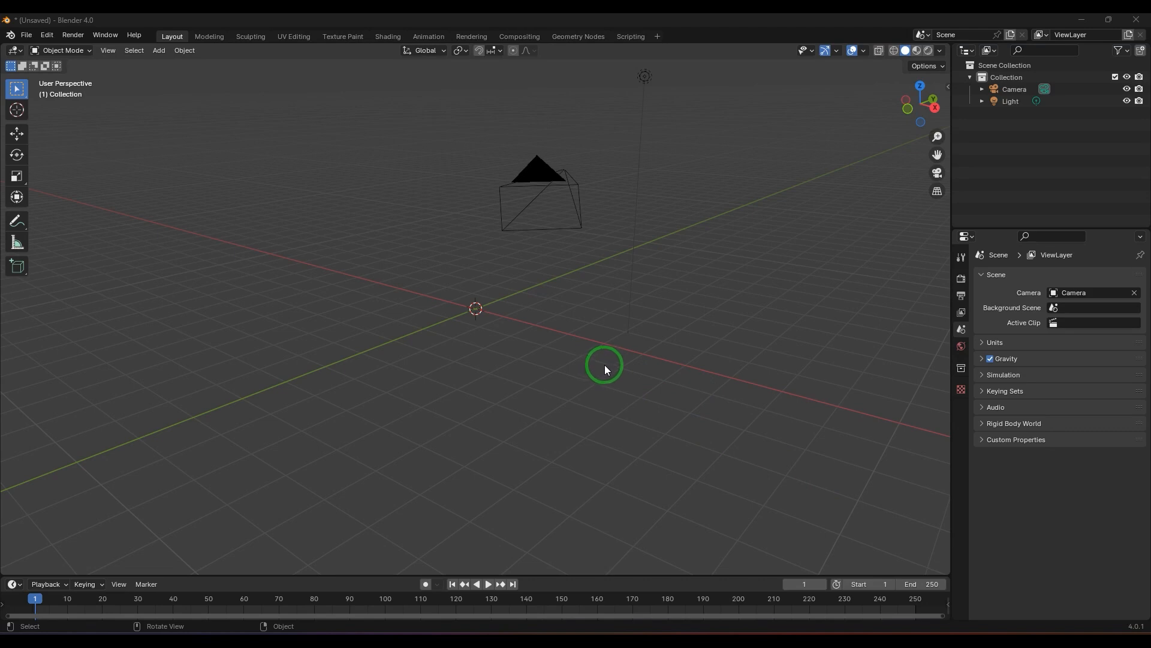
mouse_move(579, 335)
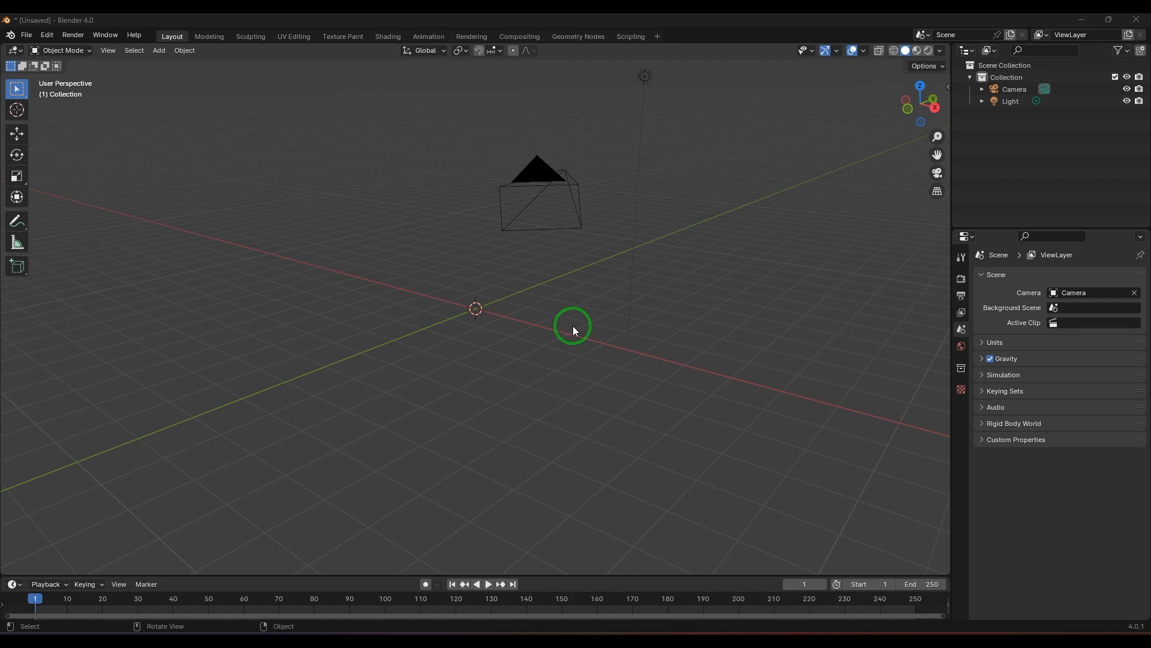
mouse_move(573, 320)
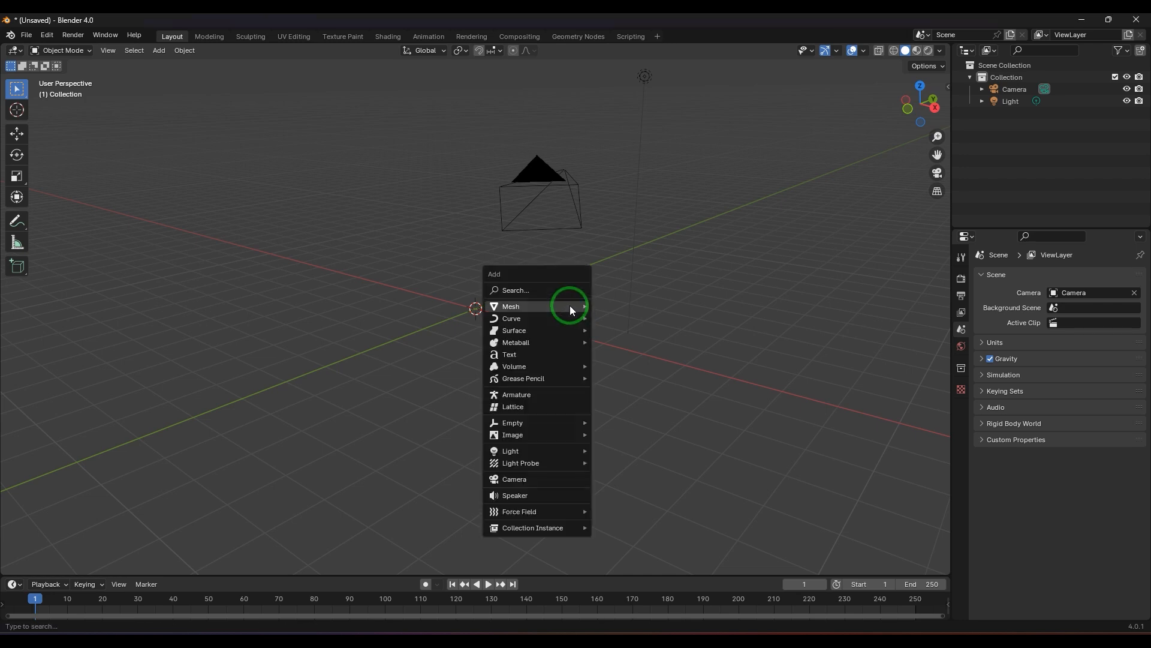
mouse_move(474, 309)
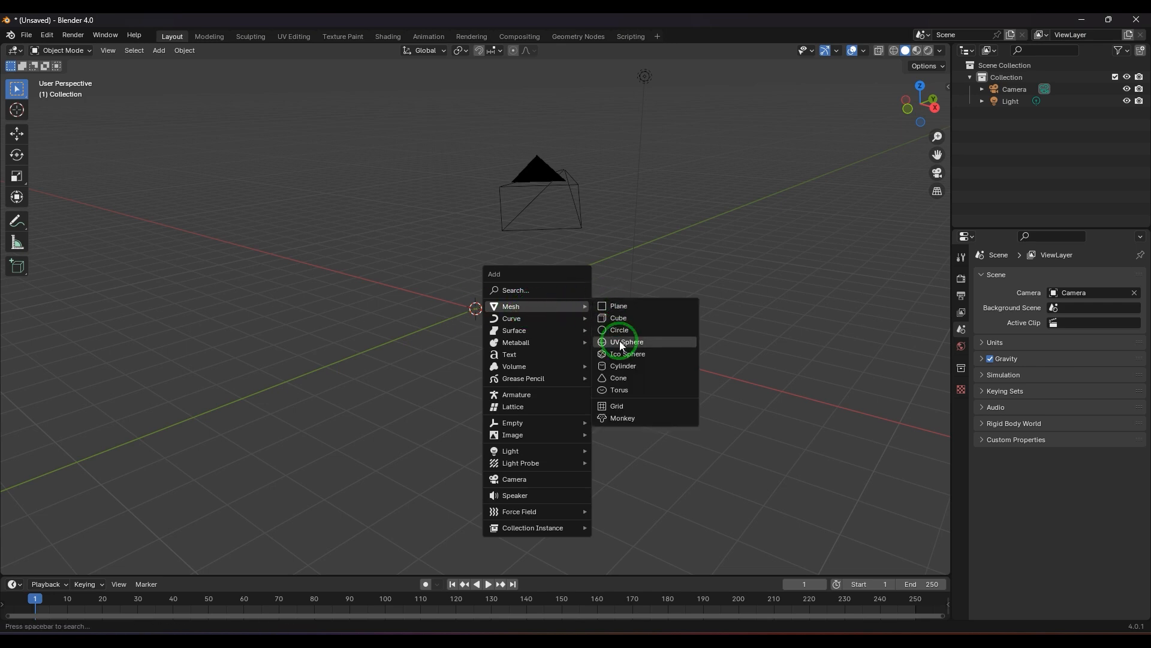
mouse_move(650, 357)
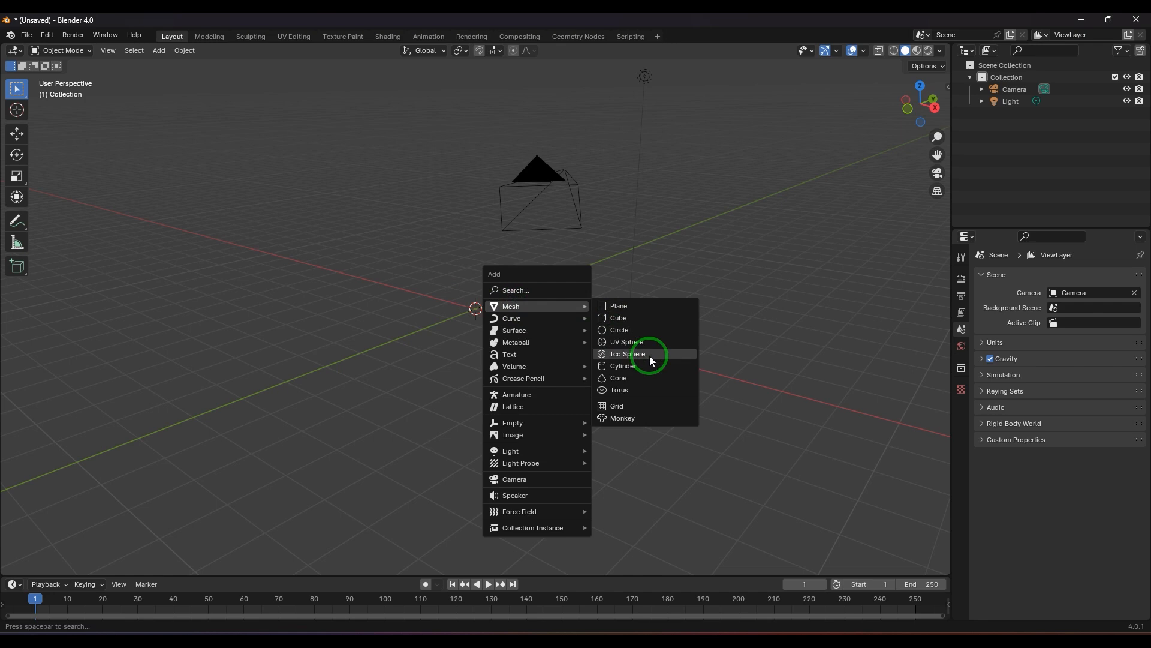
mouse_move(626, 343)
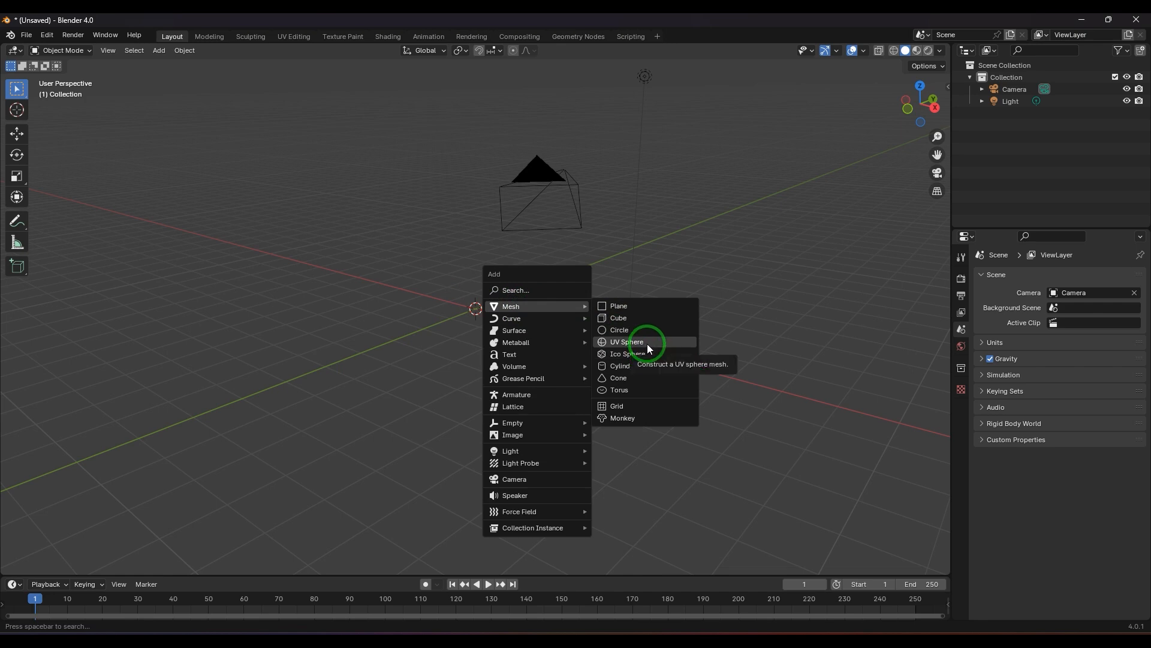
- Add a UV sphere mesh at the scene origin
left_click(626, 341)
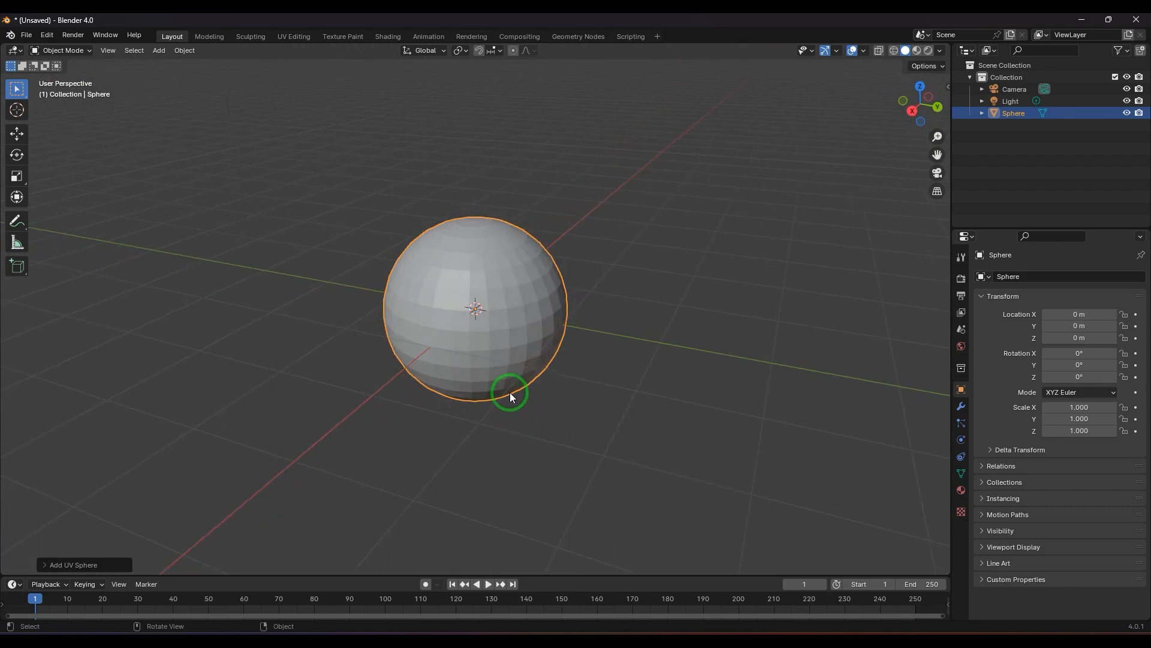
mouse_move(566, 300)
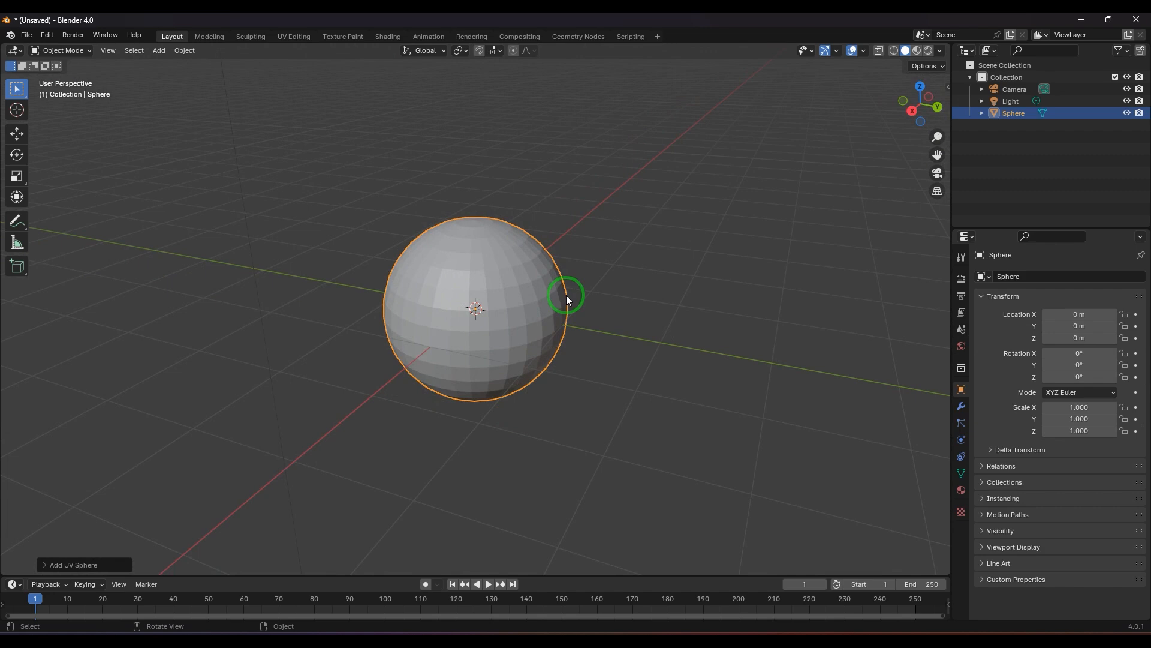
mouse_move(599, 395)
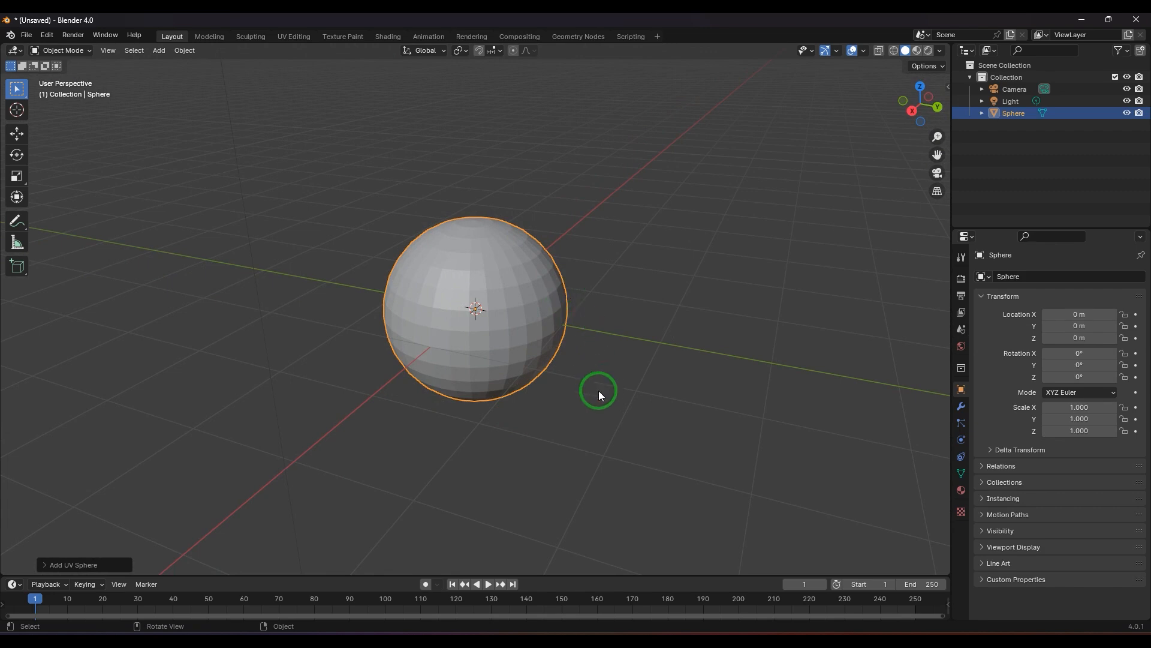
- Enter Edit Mode and select three adjacent faces on the sphere's side for removal
key("Tab")
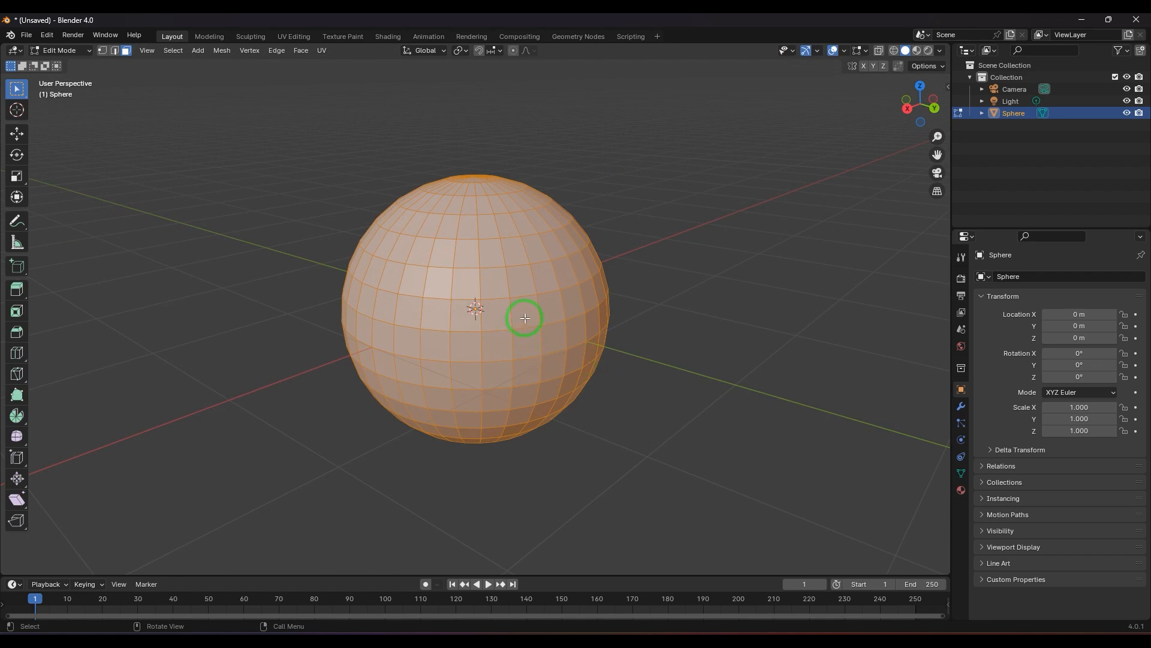
left_click(543, 331)
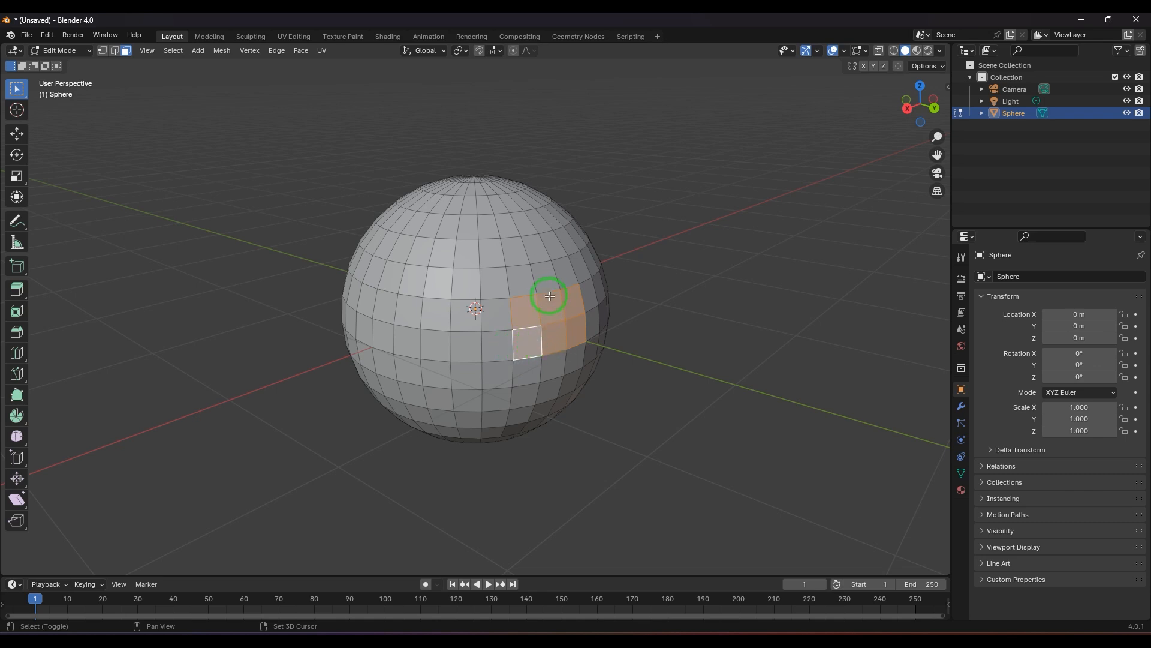
left_click(560, 370)
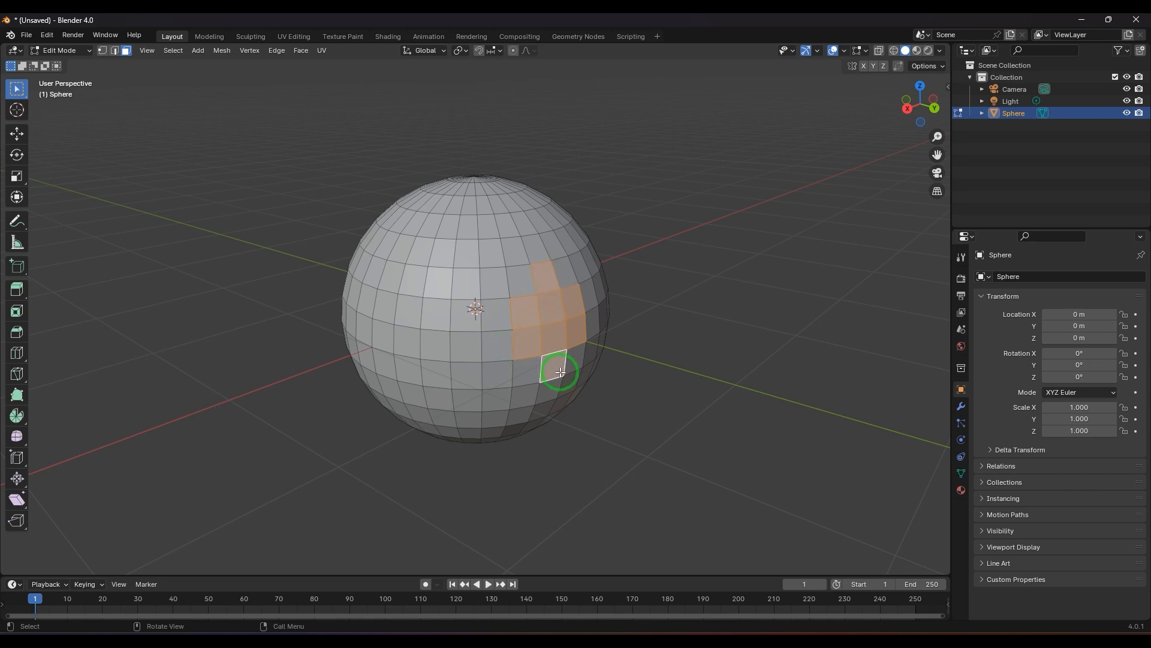
left_click(640, 377)
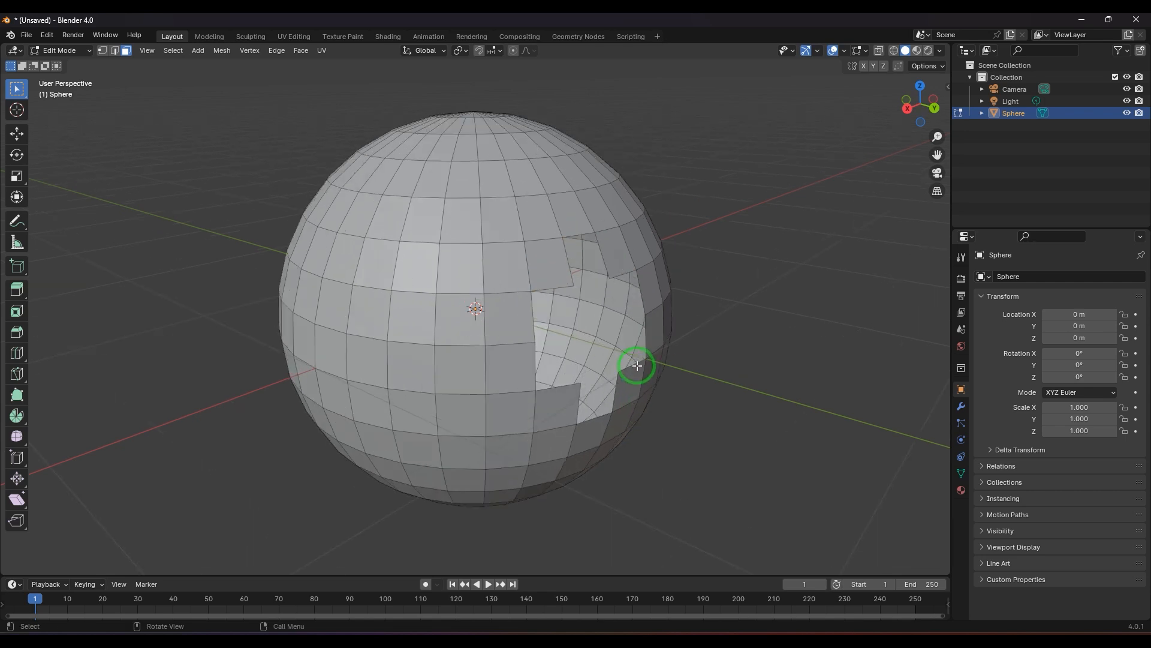
- In edge select mode, select the hole's boundary loop and fill it with triangles
left_click(114, 49)
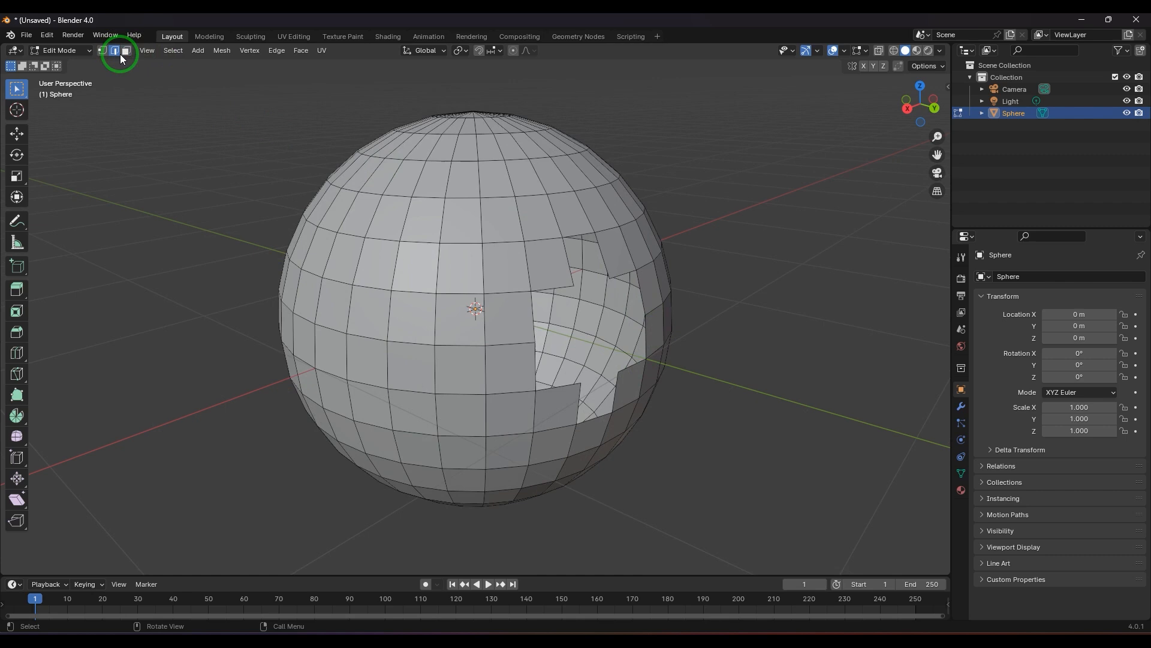
left_click(668, 316)
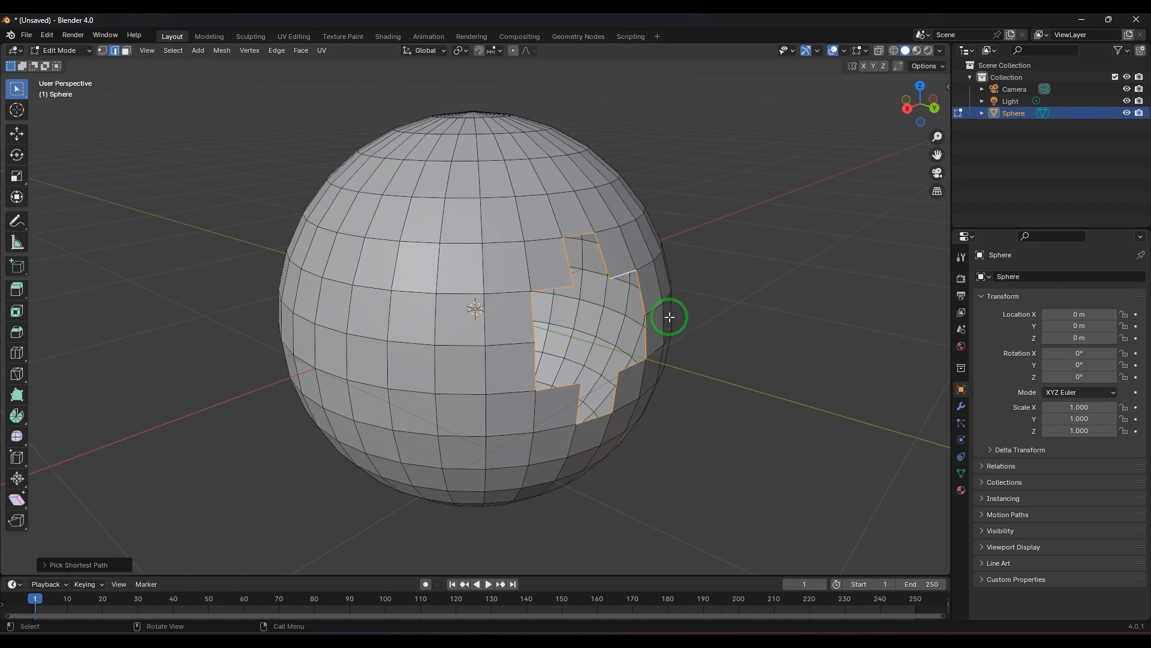
left_click(300, 50)
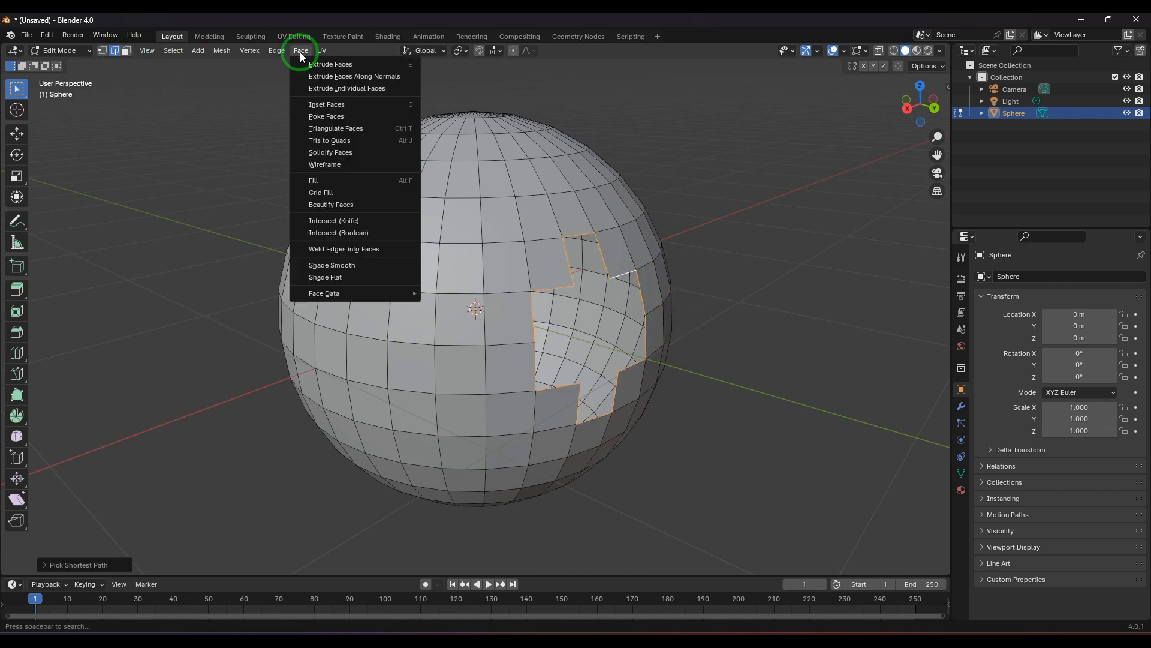
mouse_move(341, 182)
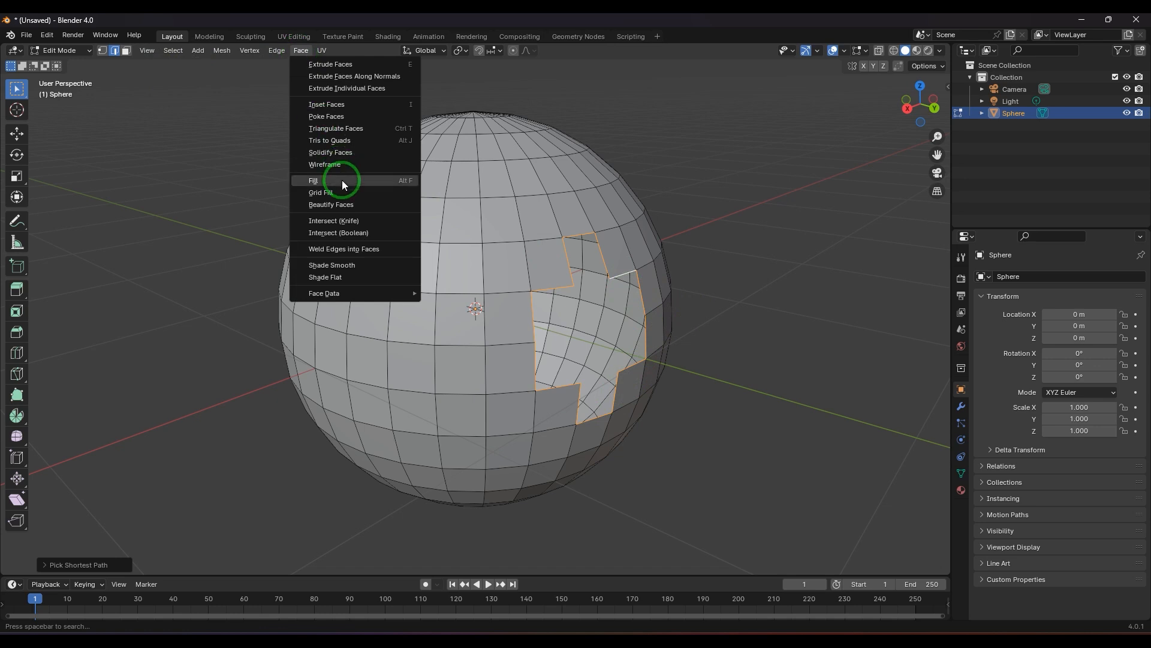
mouse_move(341, 184)
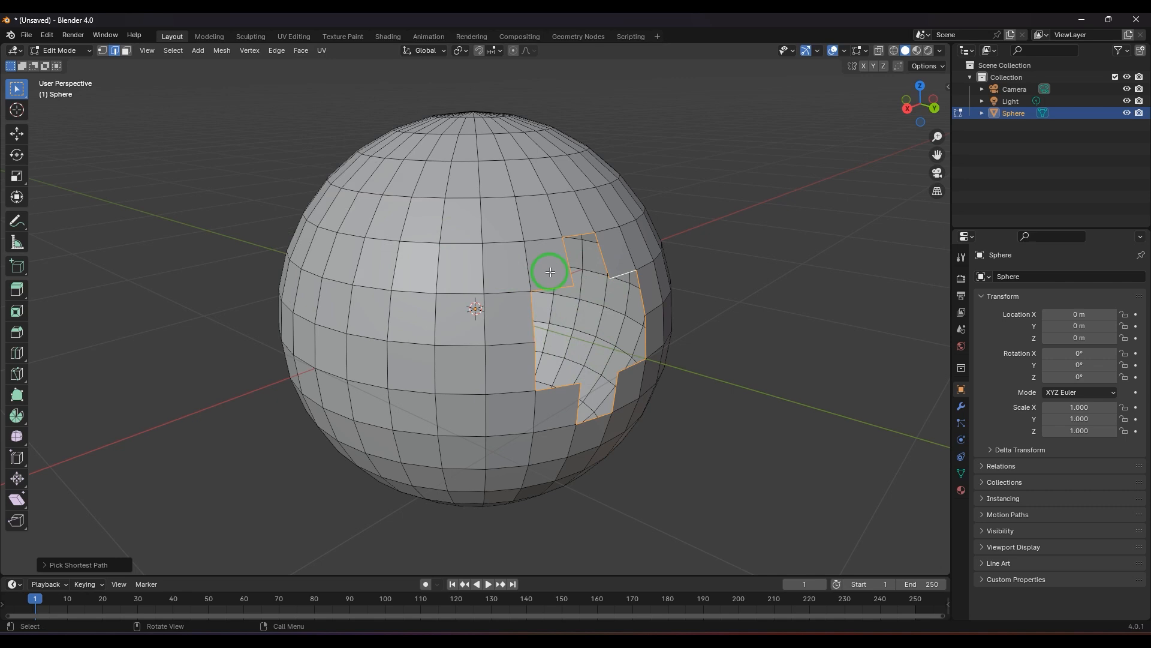
left_click(299, 50)
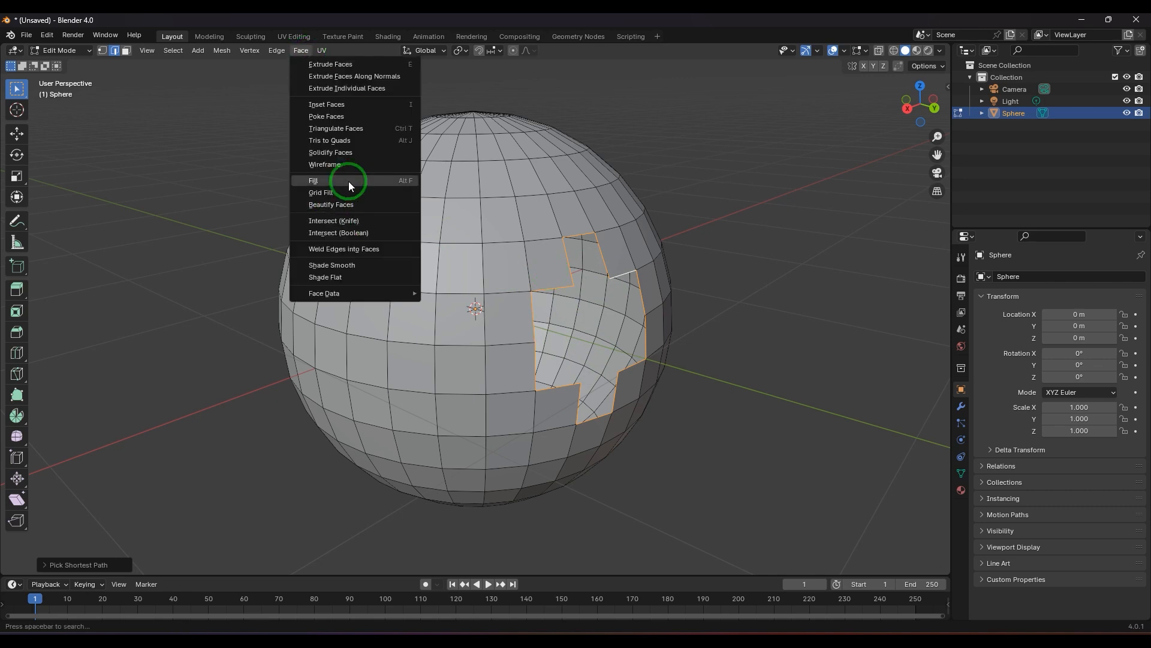
left_click(313, 180)
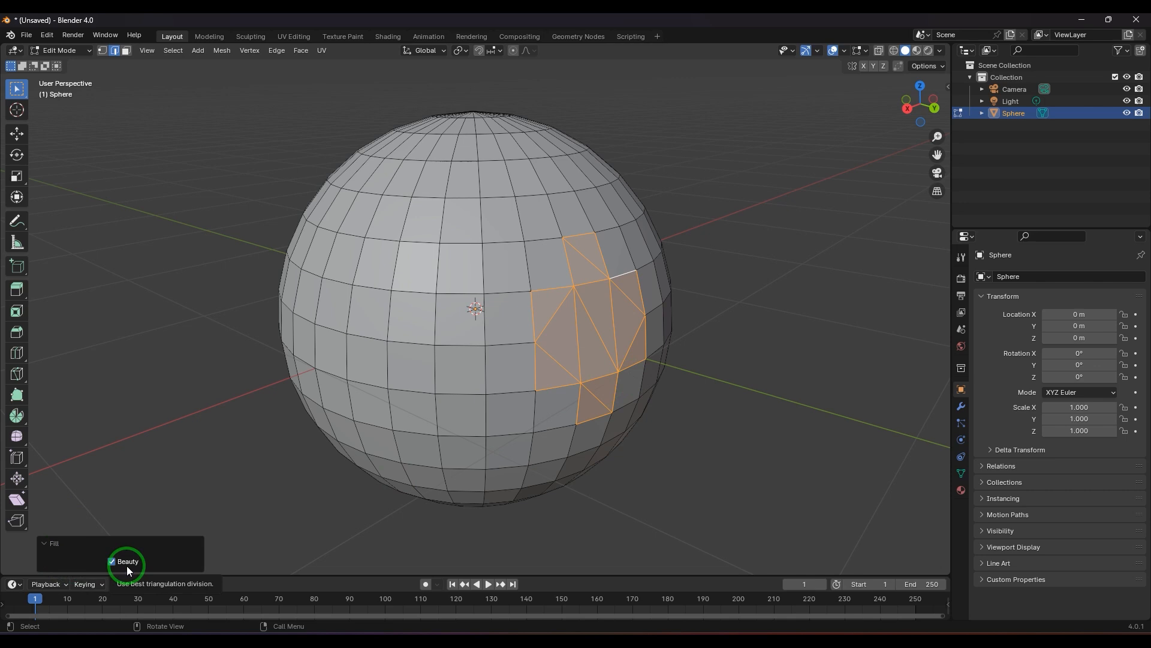
mouse_move(141, 561)
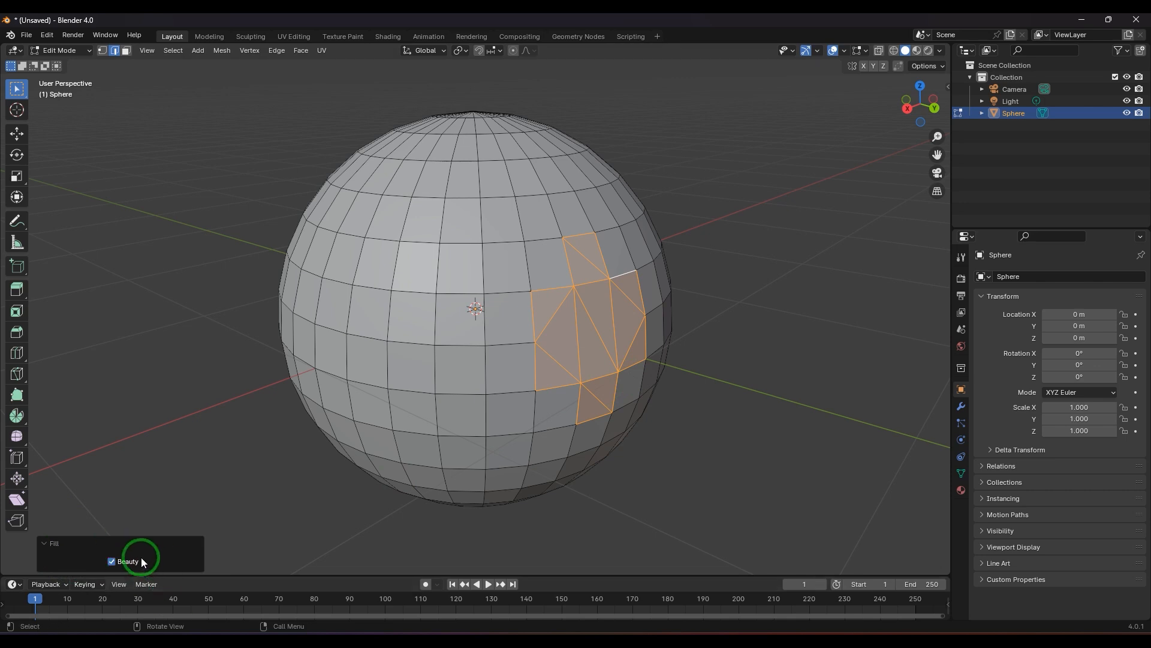
mouse_move(128, 561)
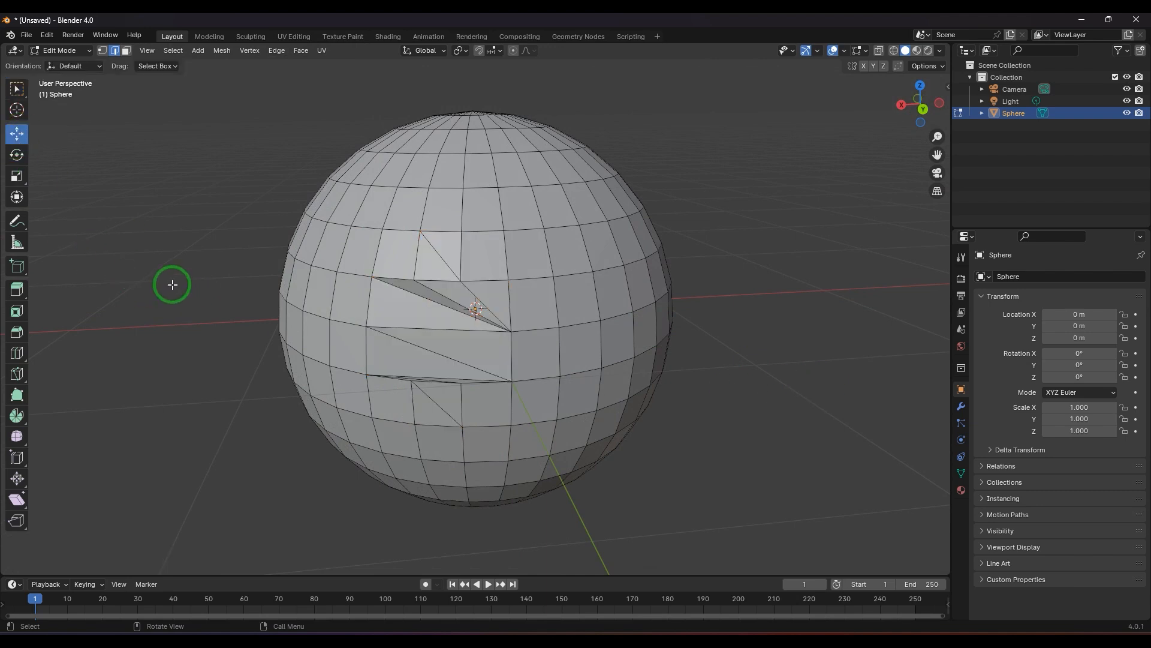
mouse_move(323, 244)
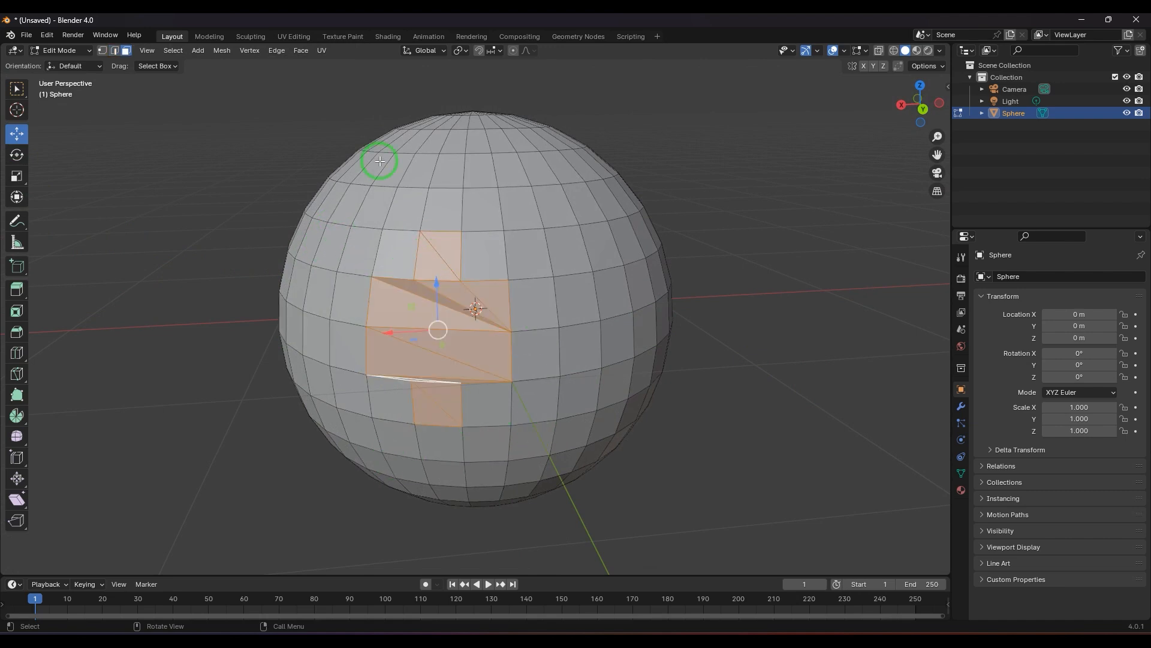
- Apply Beautify Faces to the filled patch with a 180° max angle
left_click(300, 50)
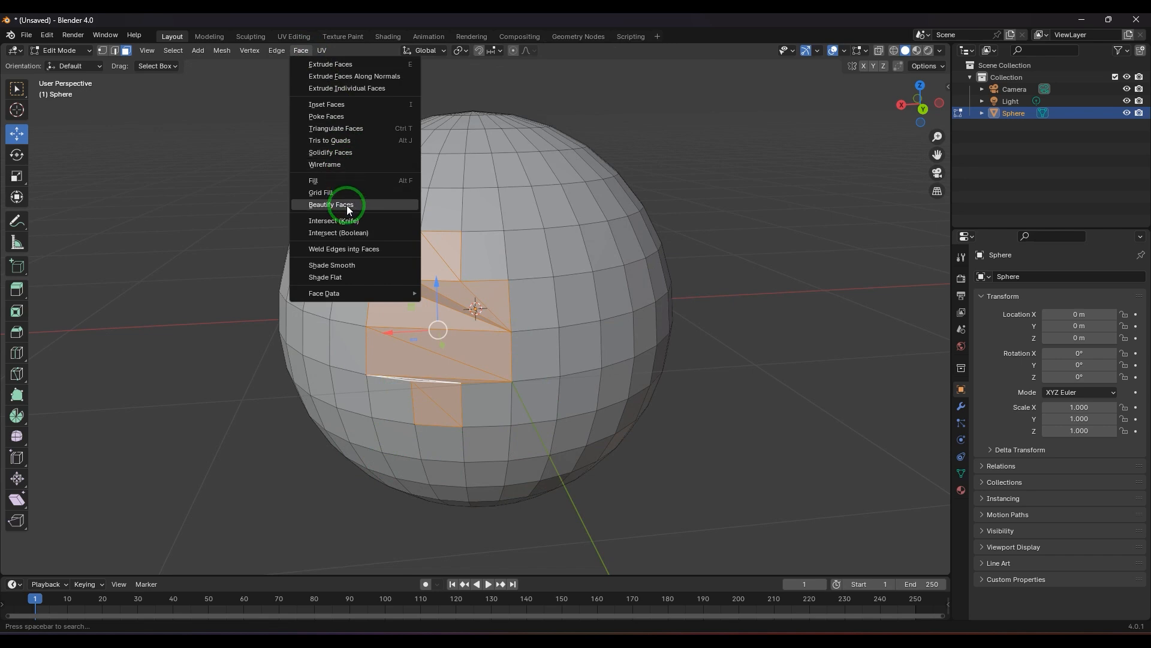
left_click(331, 204)
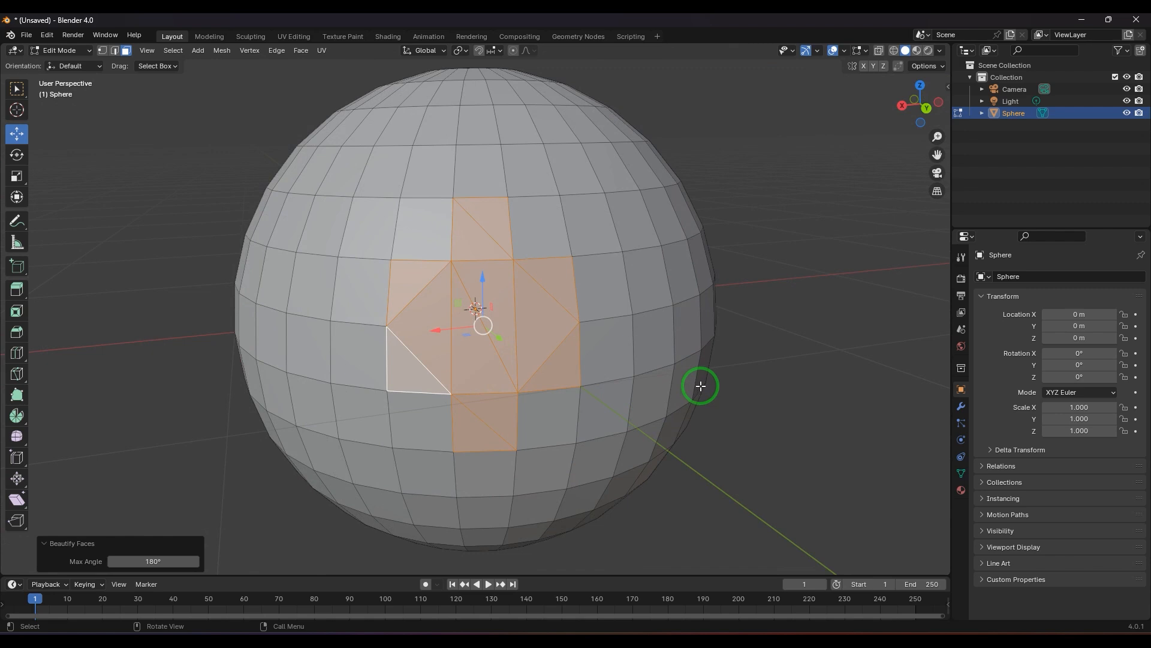
mouse_move(721, 349)
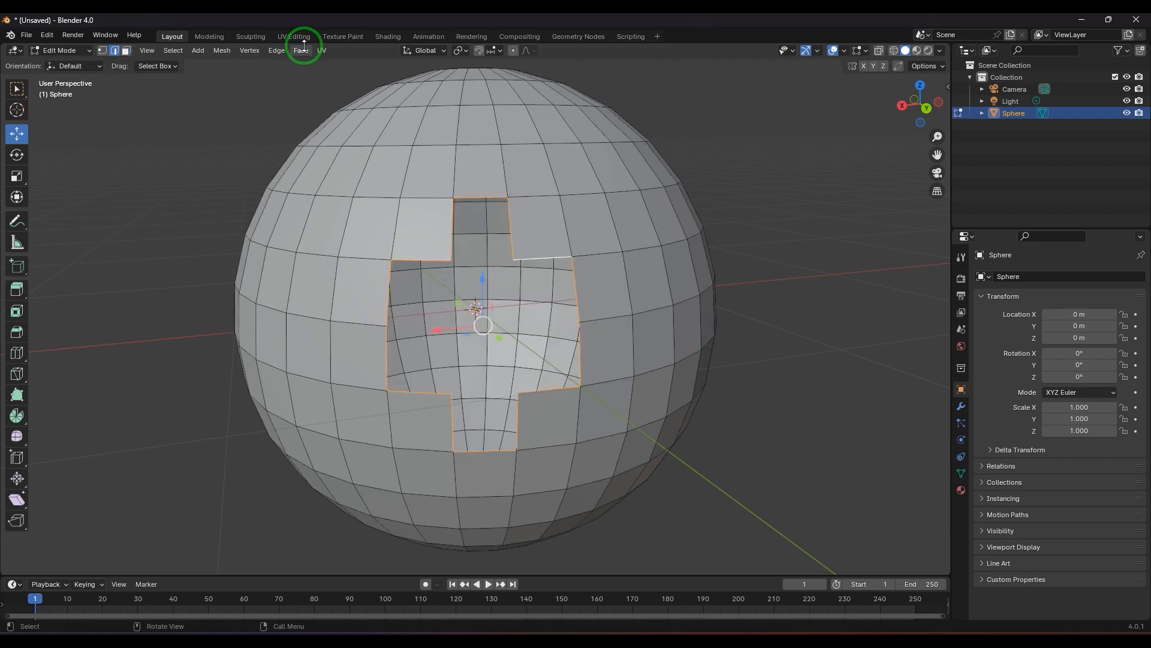
- Fill the cross-shaped hole, toggling the Beauty option on and back off
left_click(300, 50)
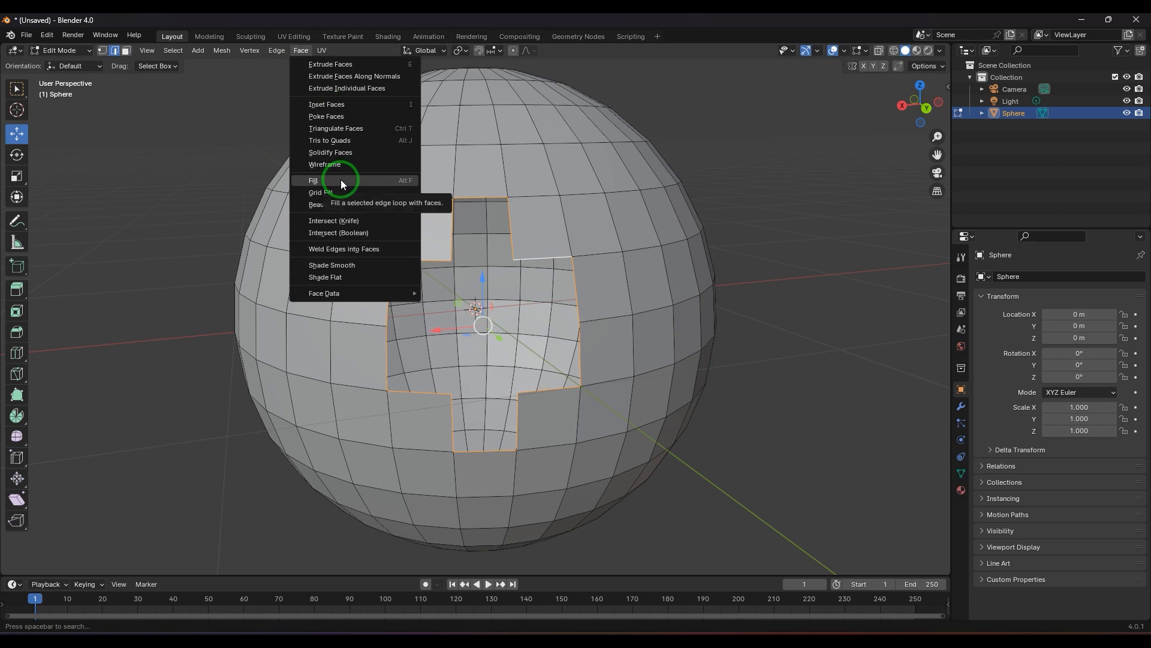
left_click(314, 181)
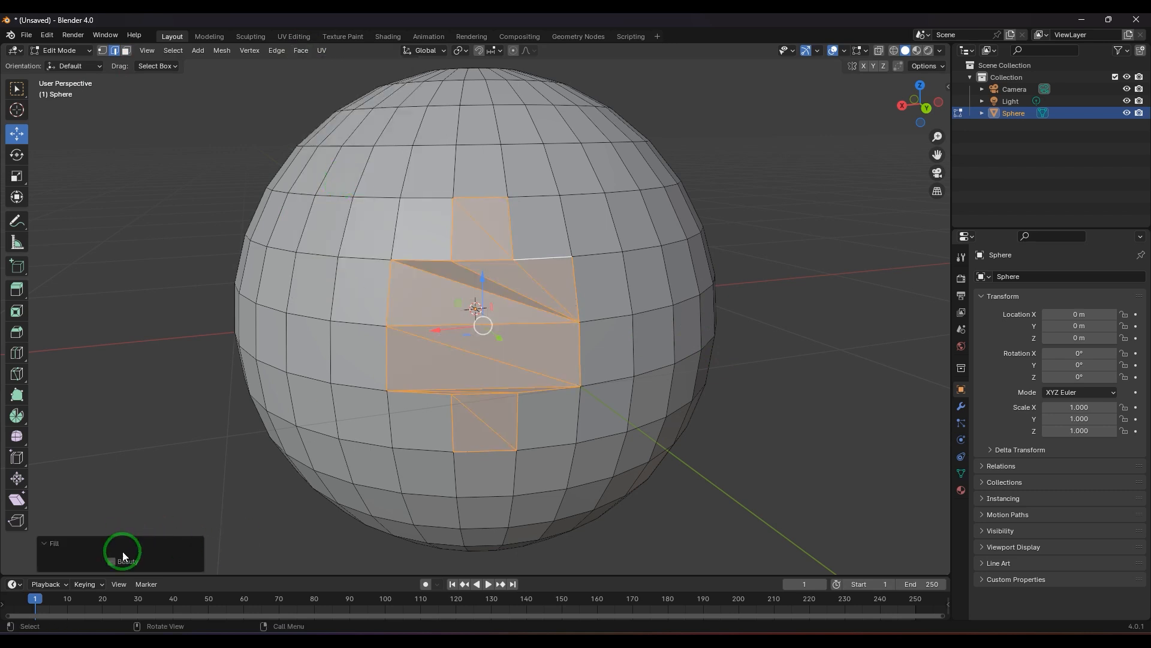
left_click(112, 561)
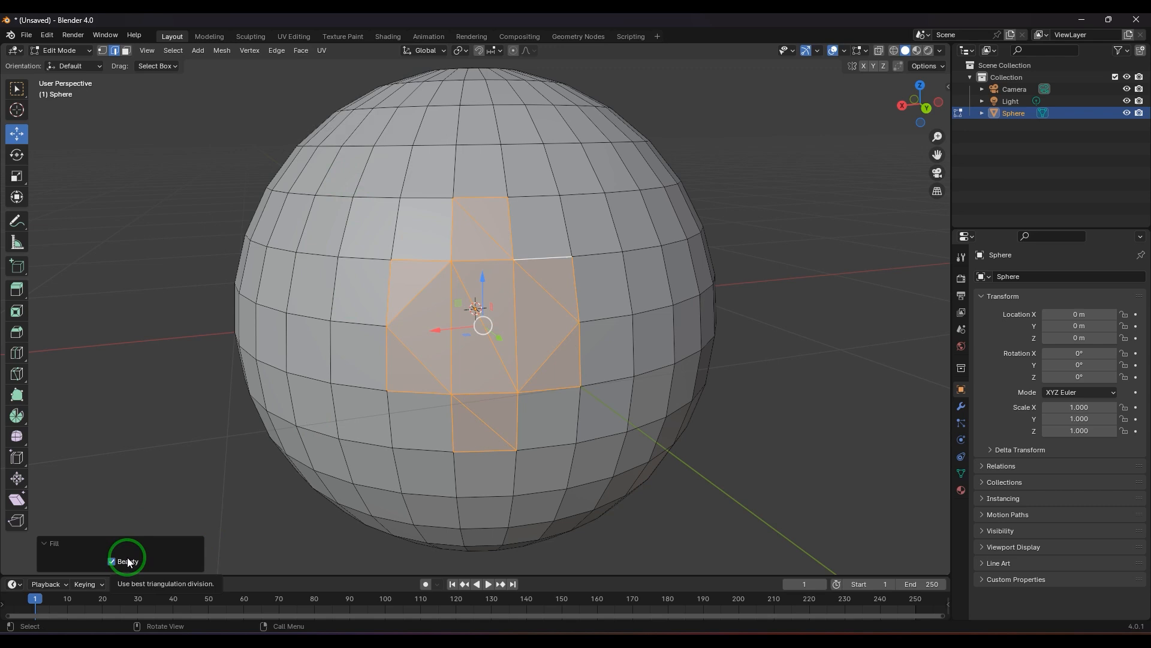
left_click(111, 560)
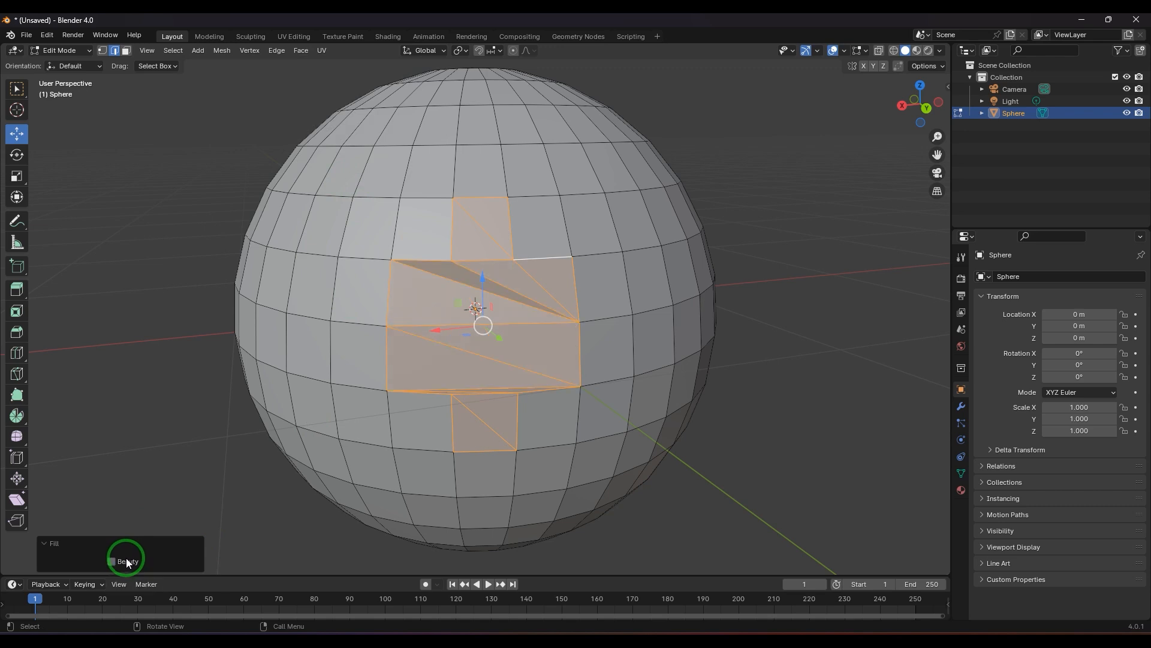
mouse_move(127, 560)
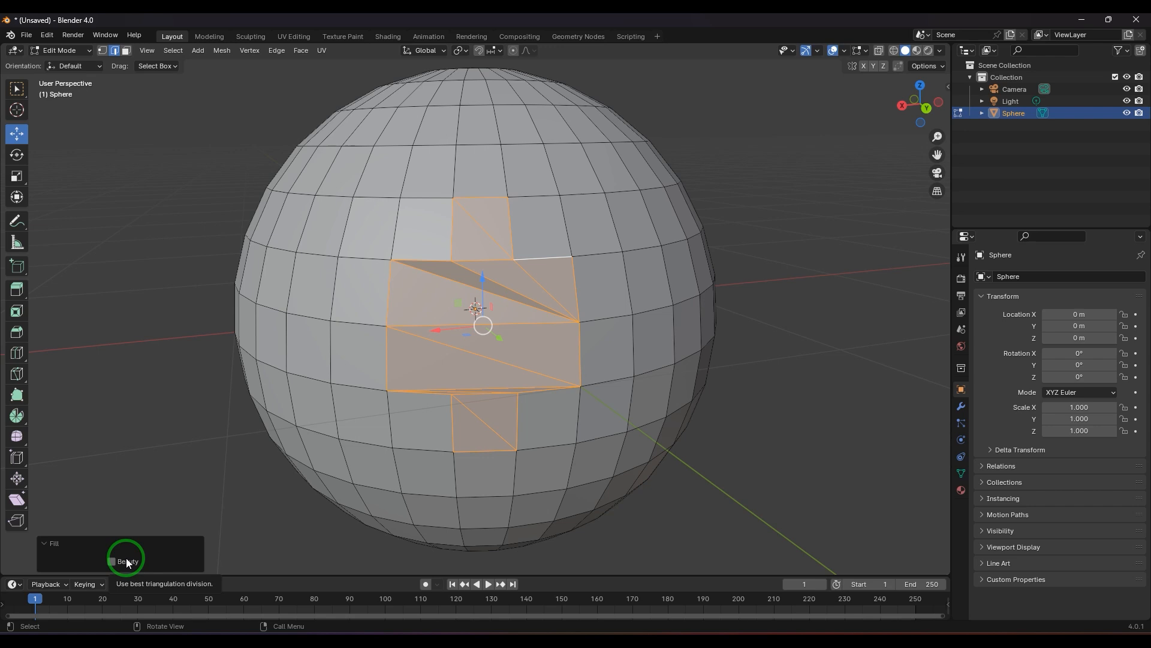
mouse_move(119, 577)
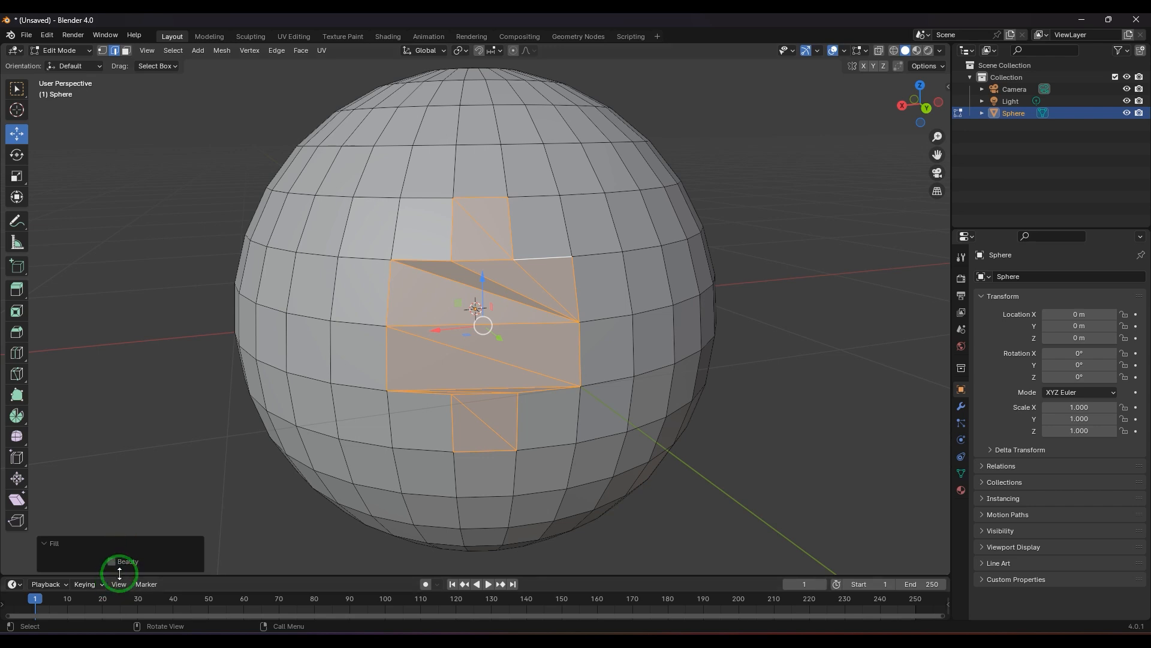
- Run Beautify Faces on the filled triangles for an even, symmetrical pattern
left_click(300, 50)
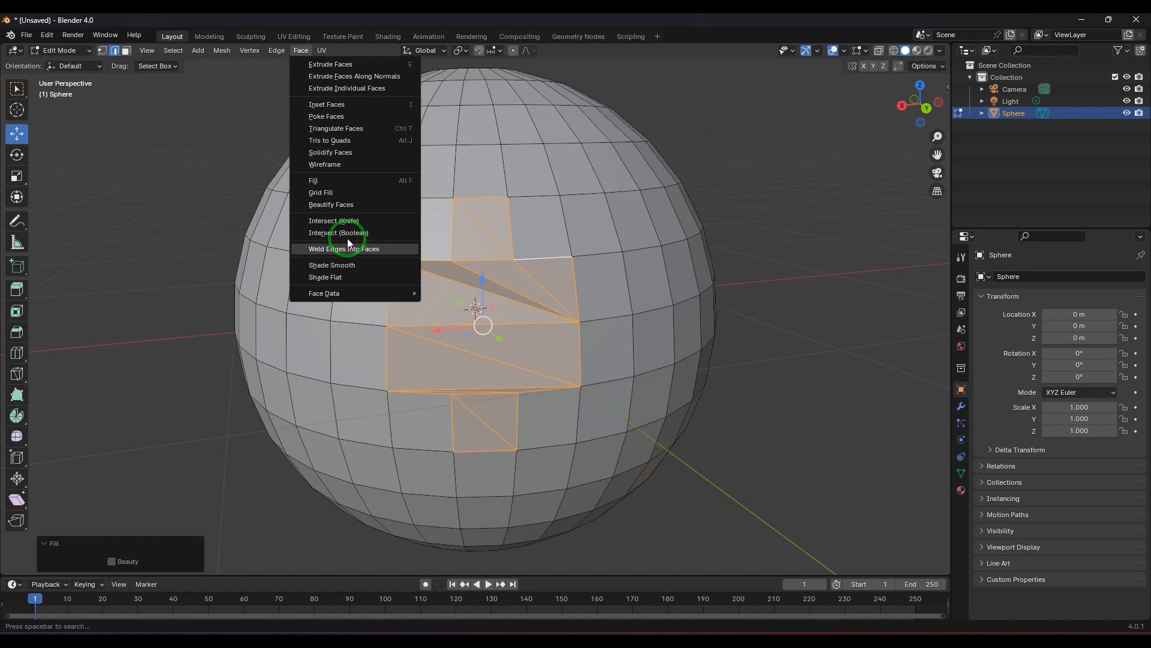
left_click(331, 204)
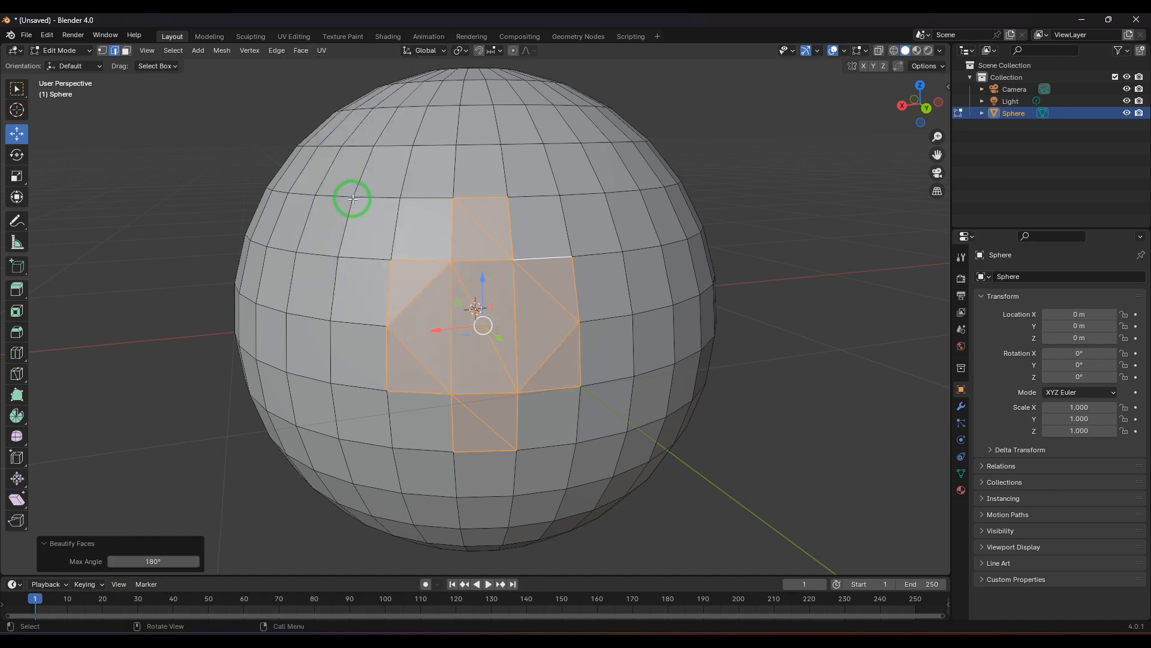
left_click(300, 50)
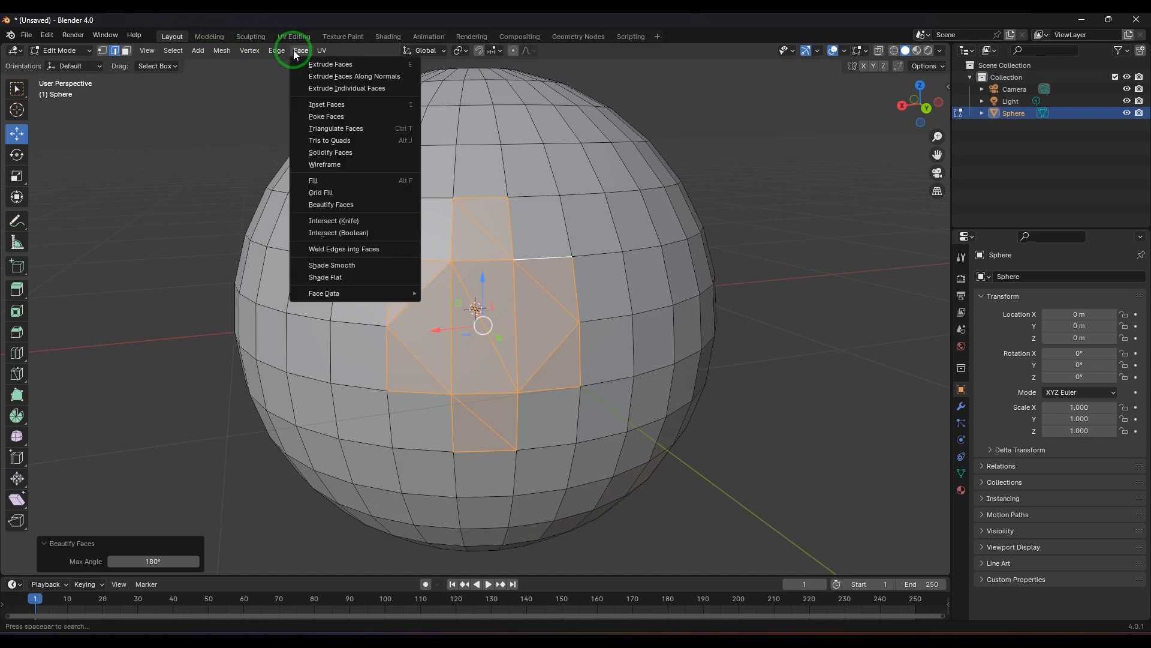
mouse_move(360, 181)
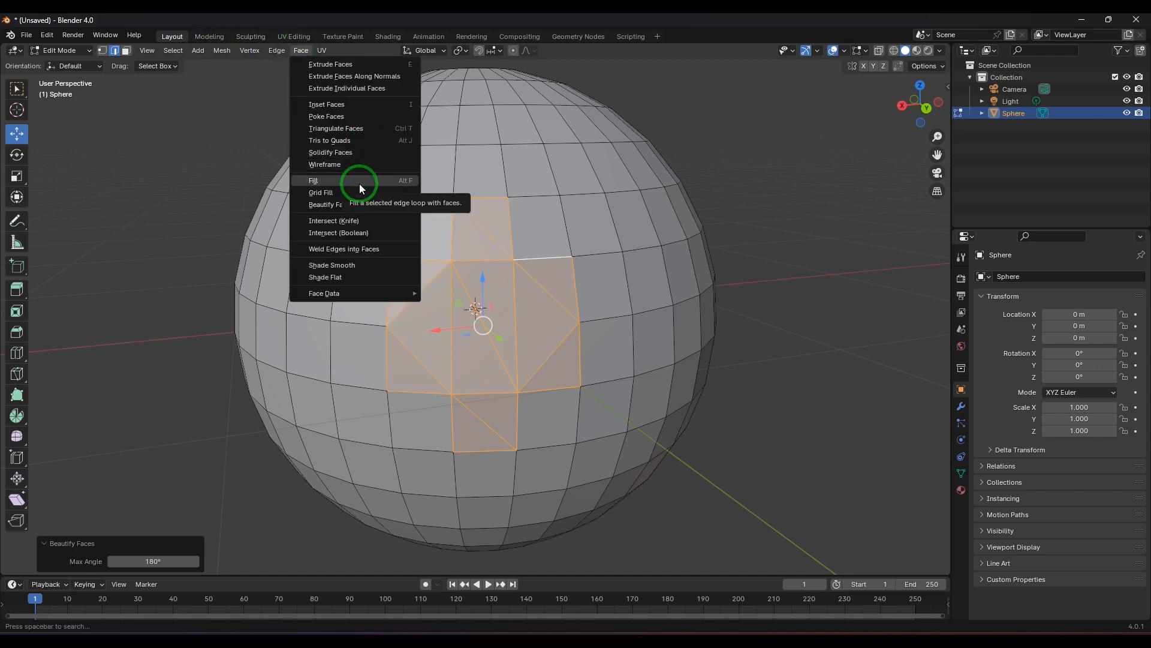
mouse_move(360, 192)
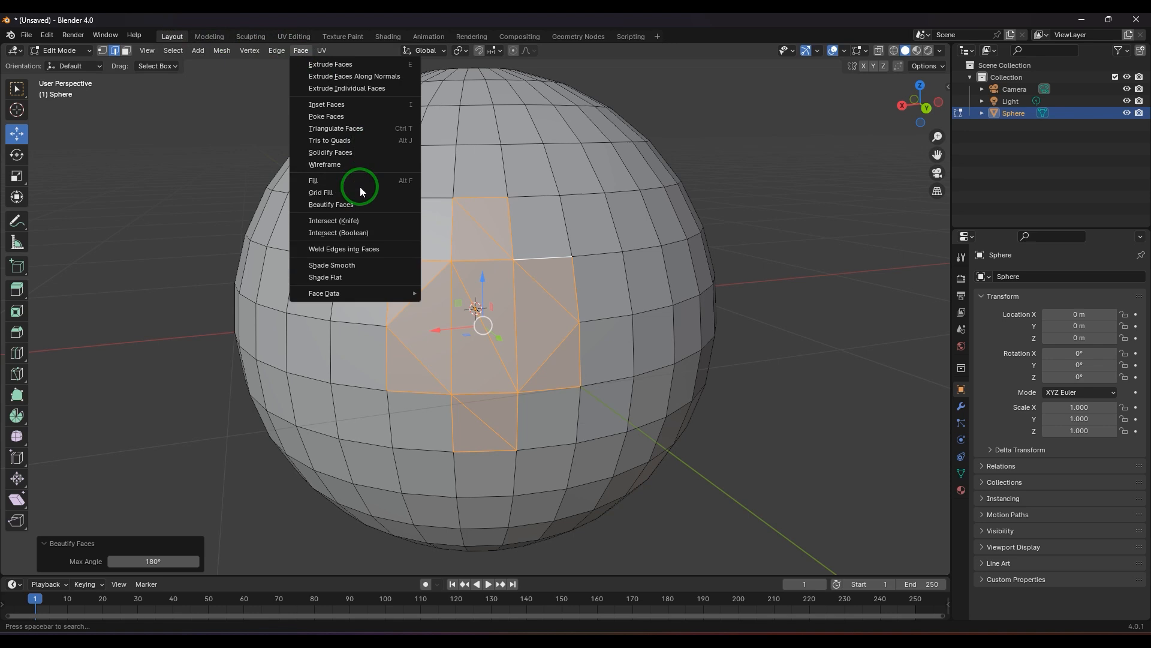
left_click(763, 390)
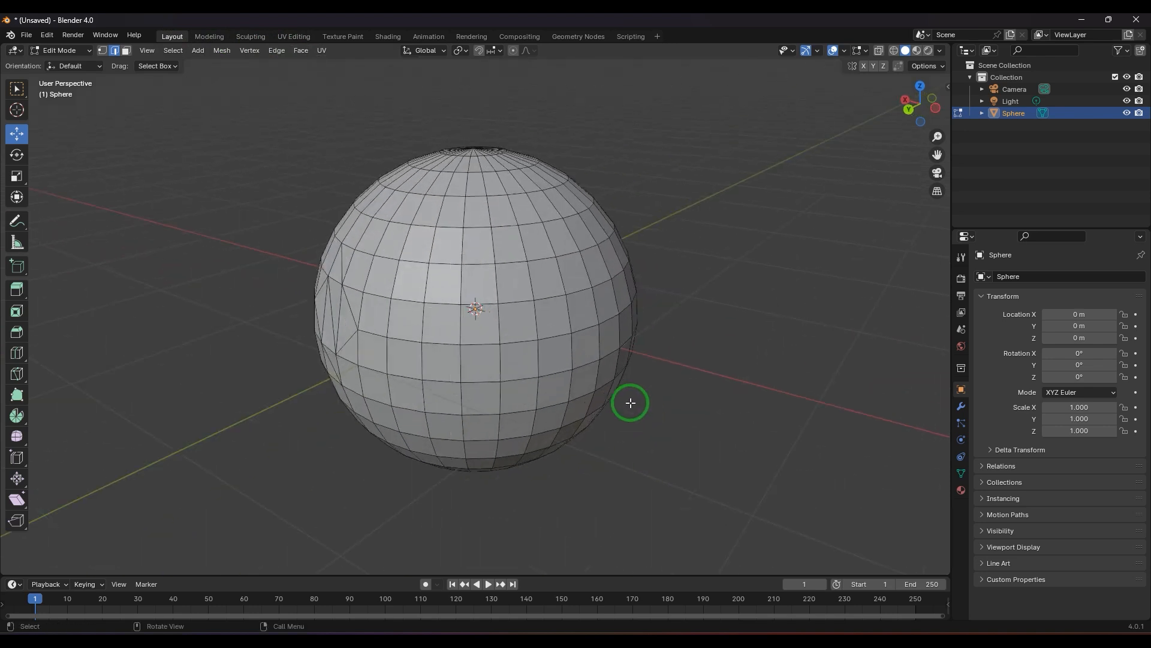
- Delete a block of side faces and refill the opening with Grid Fill quads
left_click(553, 299)
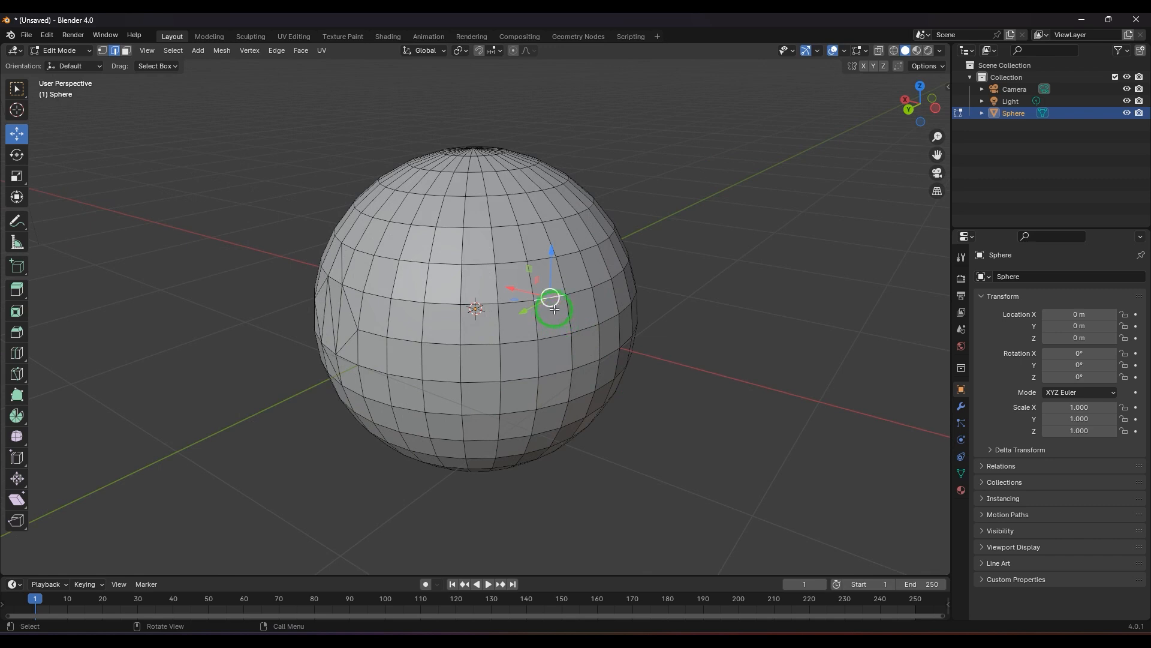
left_click(584, 343)
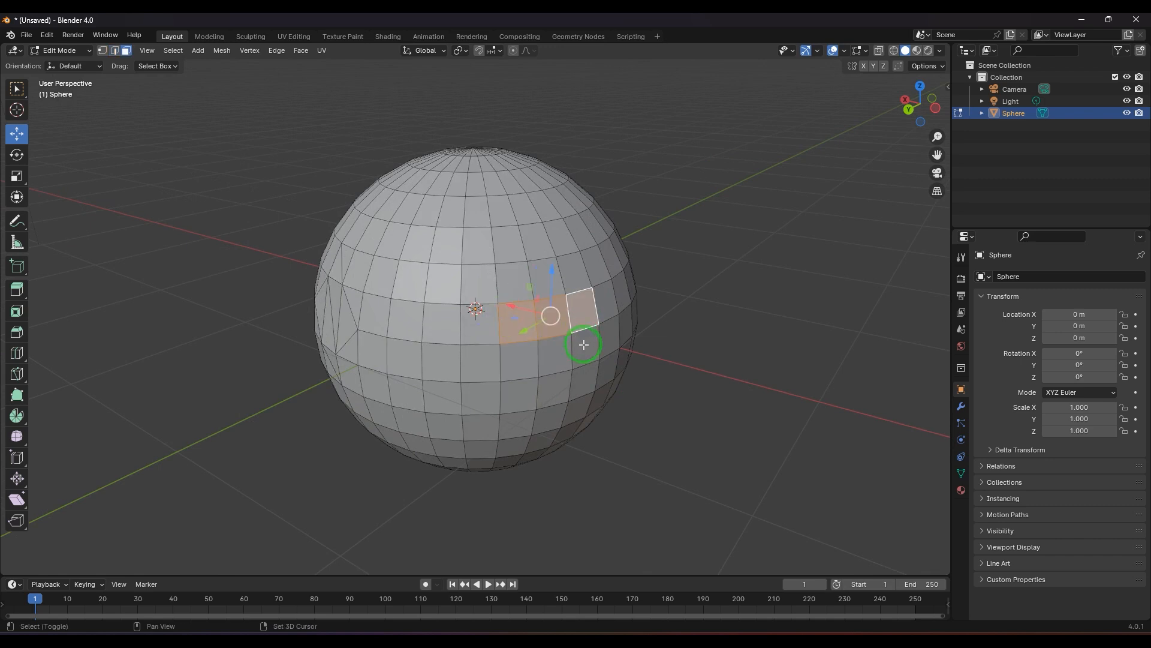
key("x")
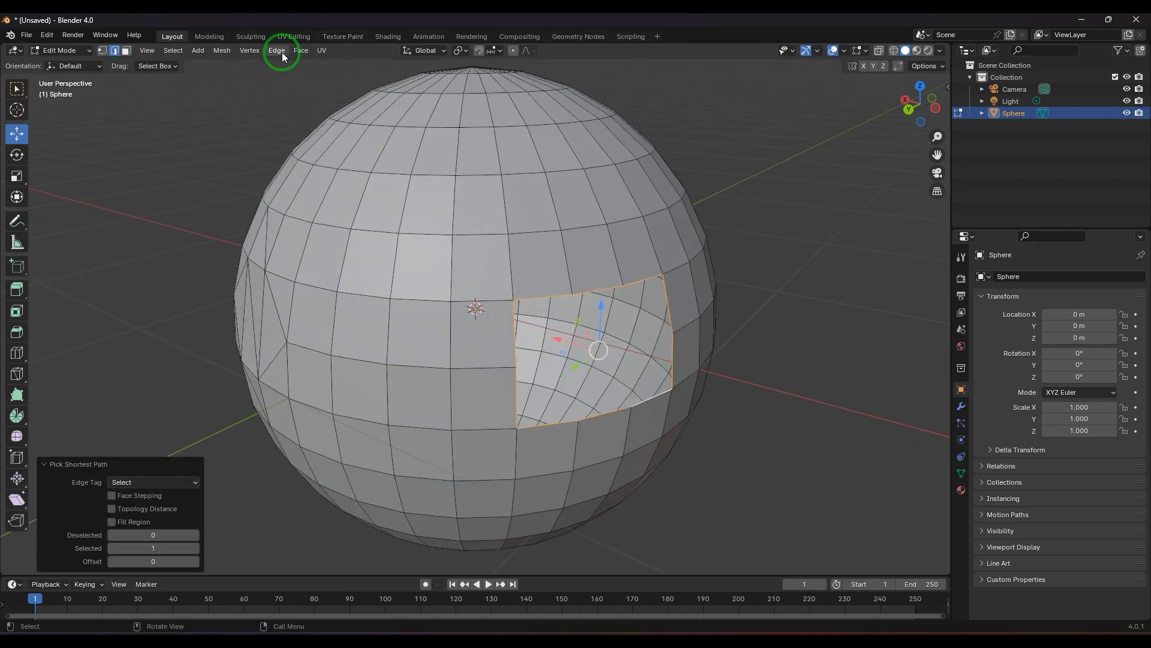
left_click(301, 50)
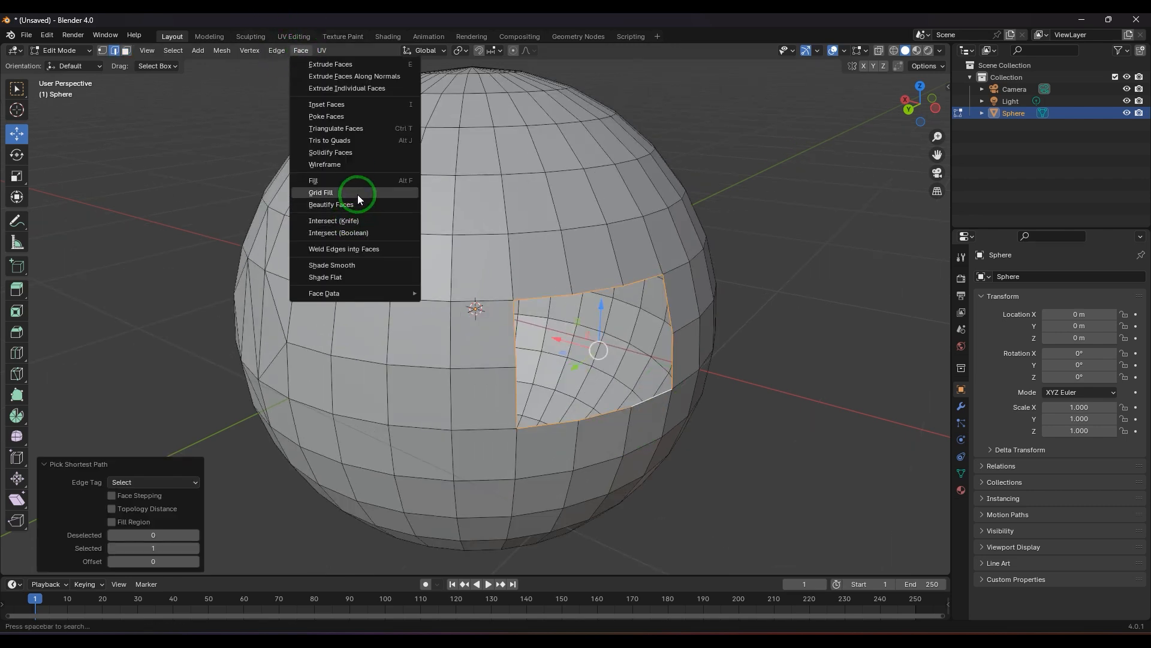
left_click(321, 193)
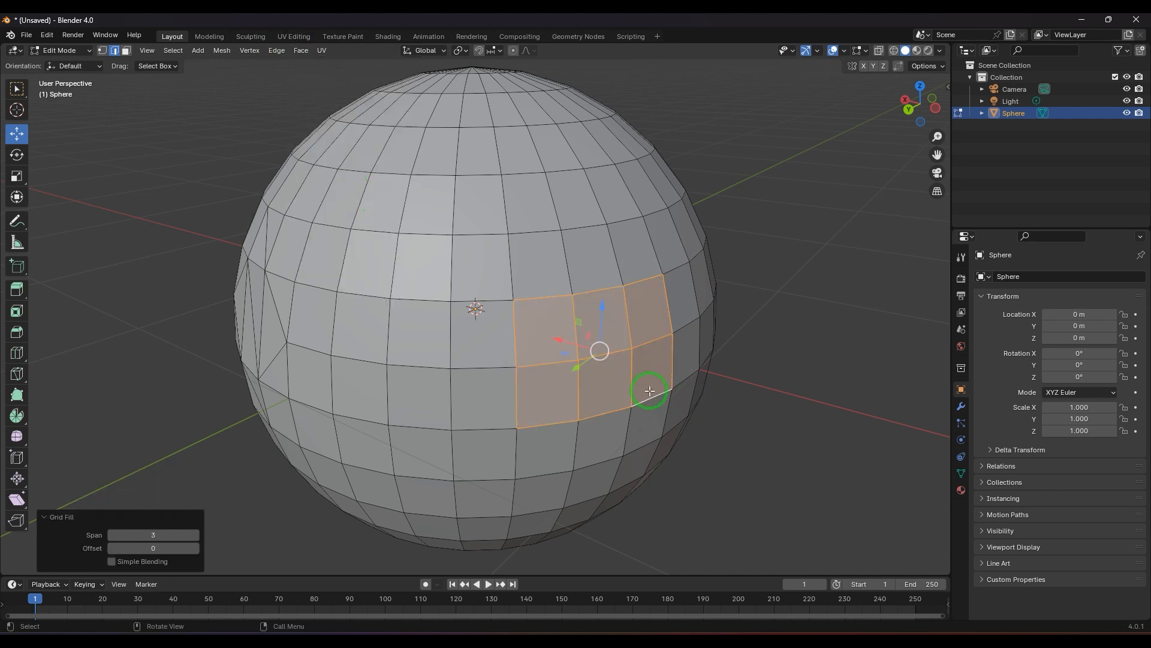
mouse_move(652, 390)
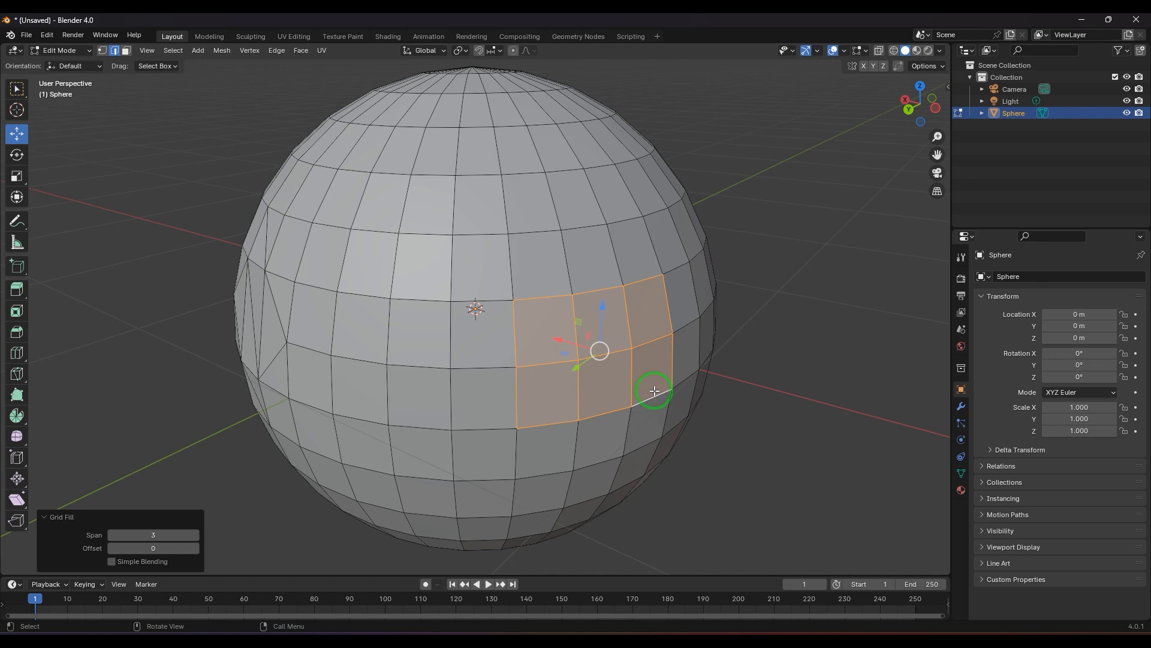
mouse_move(671, 396)
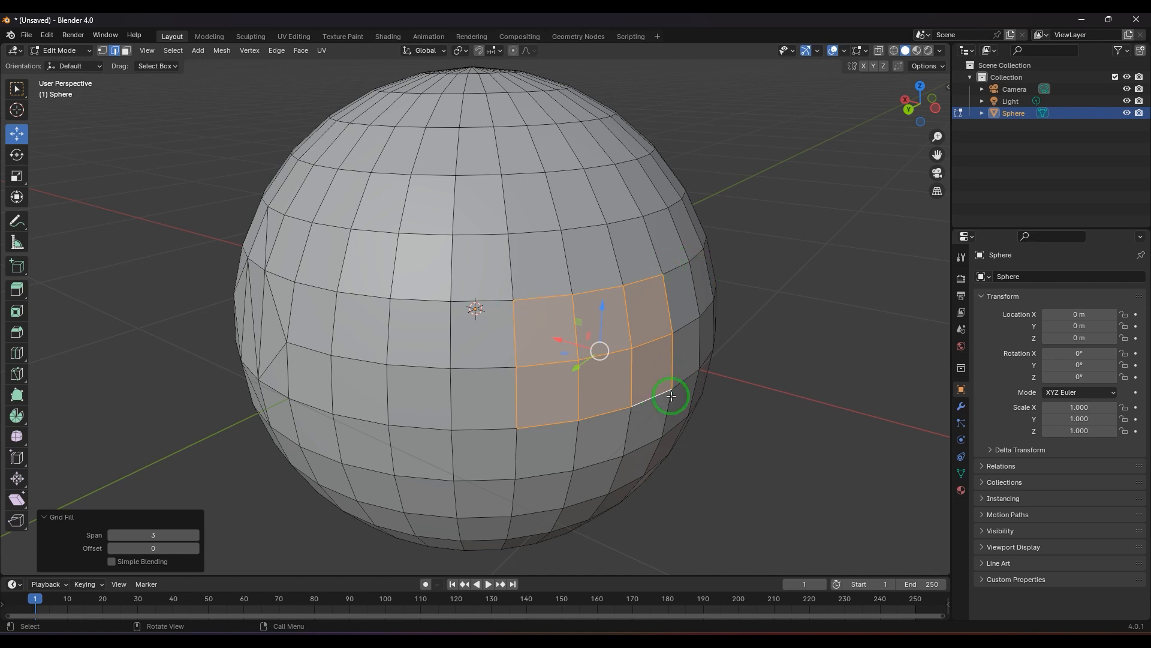
mouse_move(676, 305)
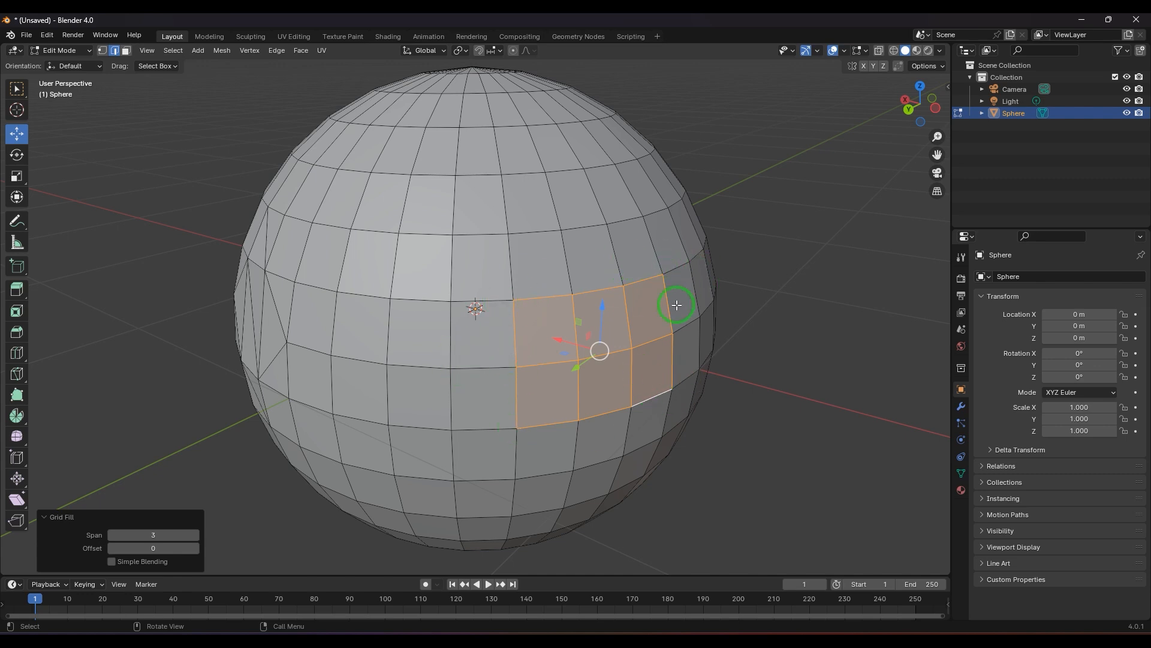
mouse_move(668, 336)
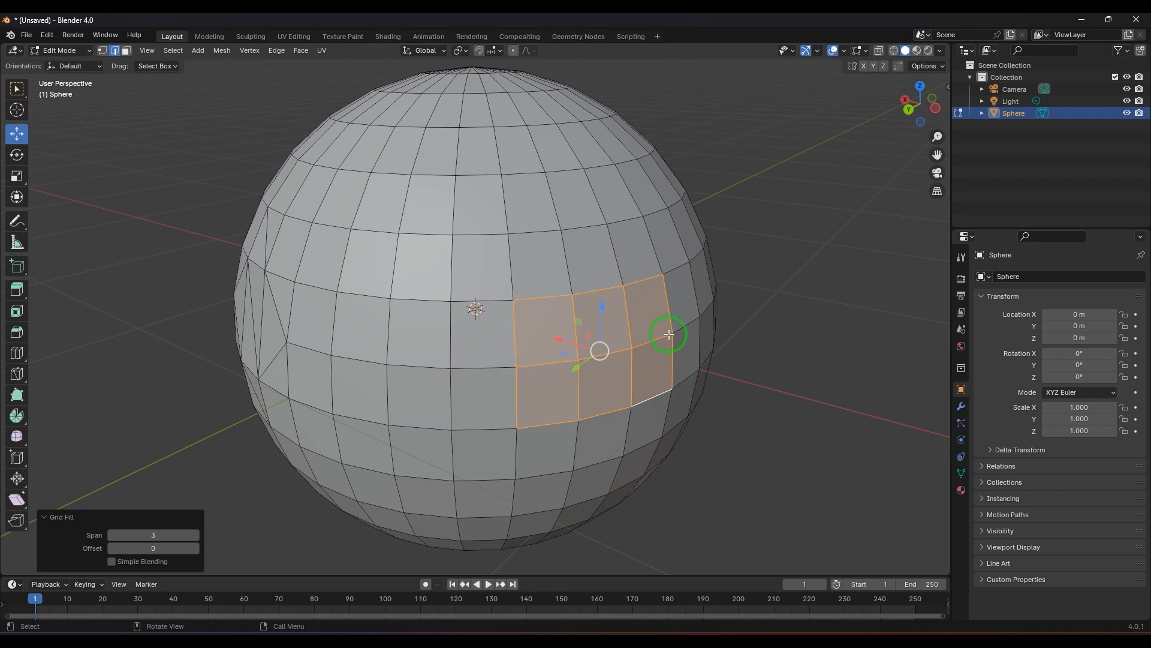
mouse_move(726, 307)
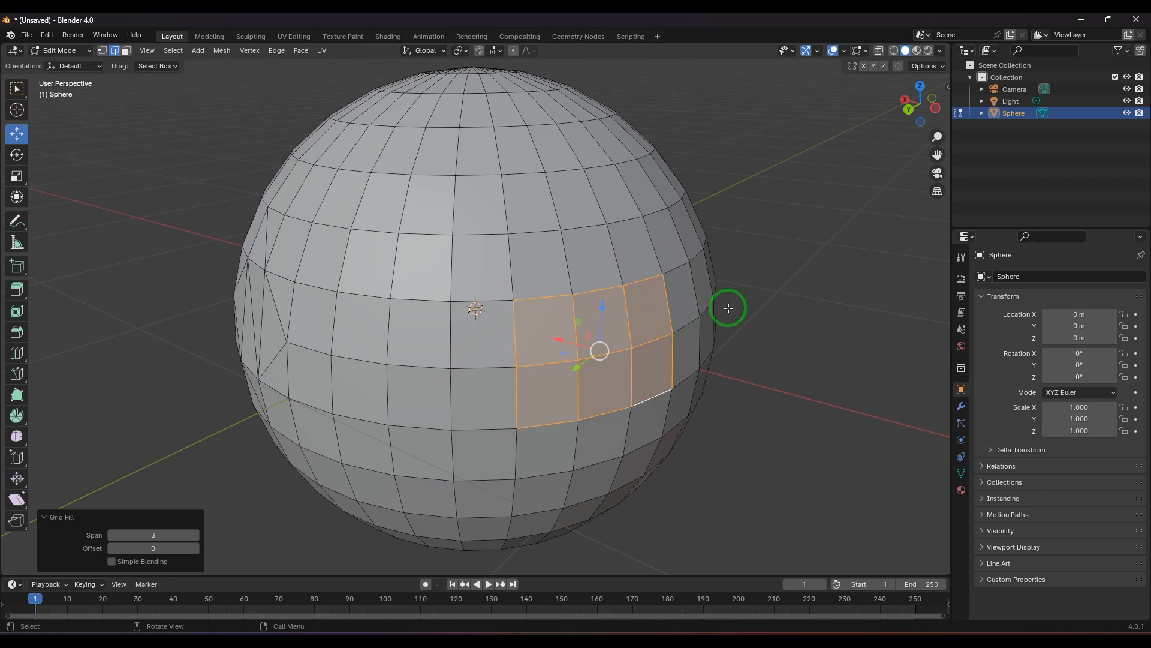
mouse_move(153, 548)
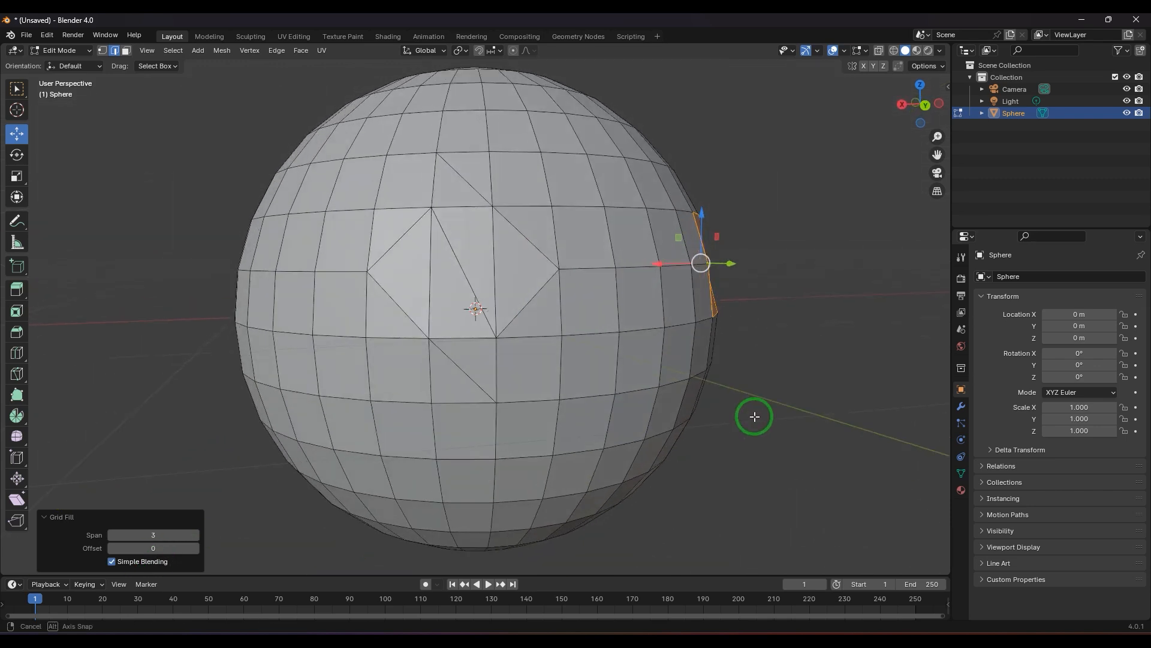
- Enable Simple Blending in the Grid Fill operator panel
left_click(111, 561)
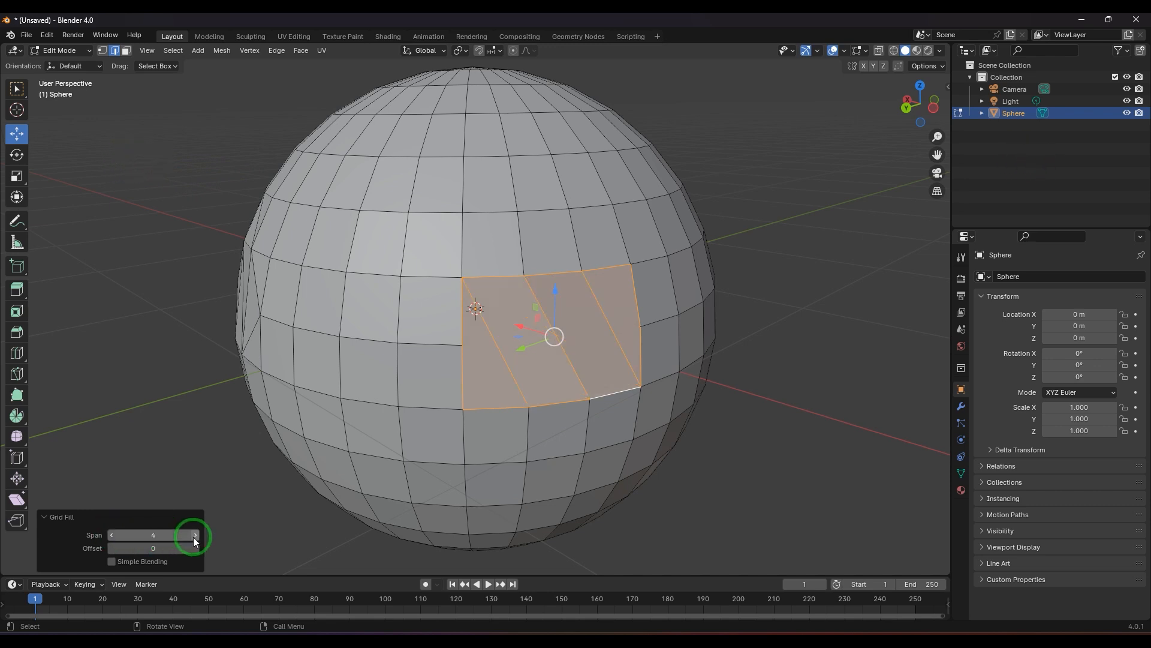
- Lower the Grid Fill span count, then raise it back to 3
left_click(111, 535)
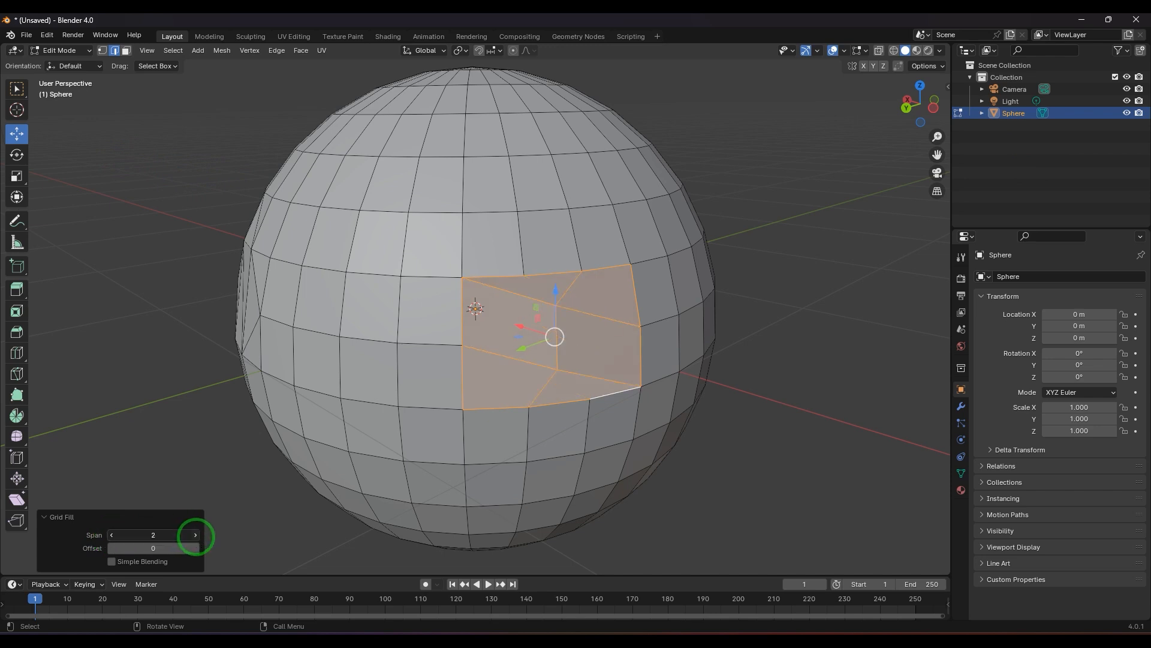
left_click(194, 534)
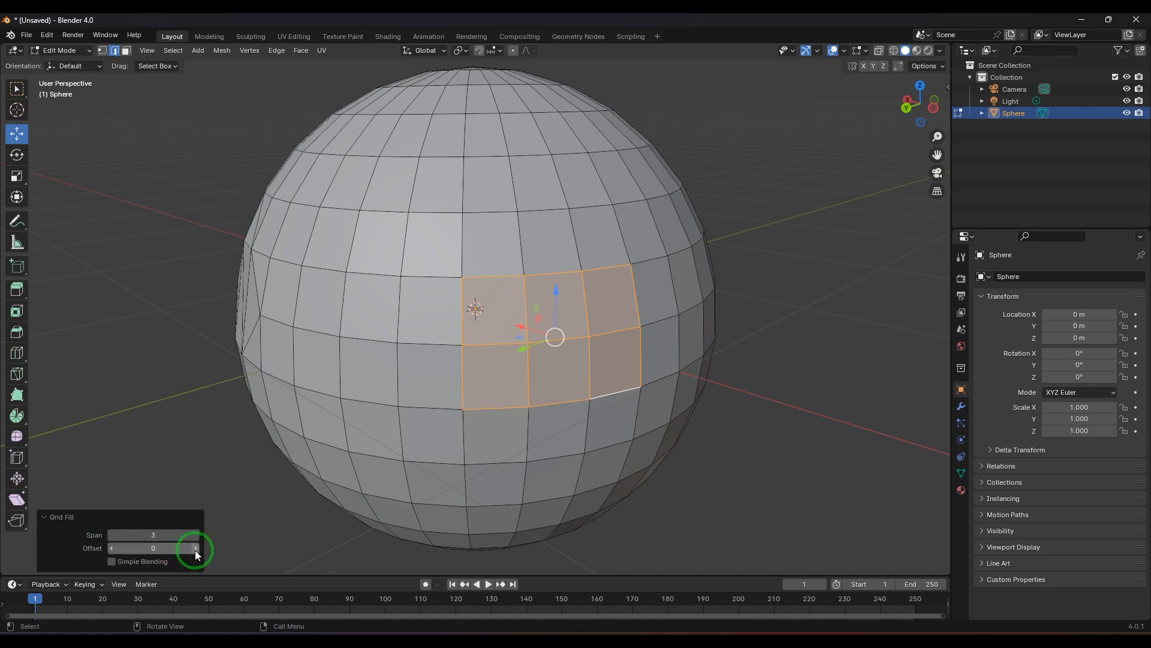
- Step the Grid Fill offset repeatedly, settling at 15 for an even 3-by-2 quad grid
left_click(195, 548)
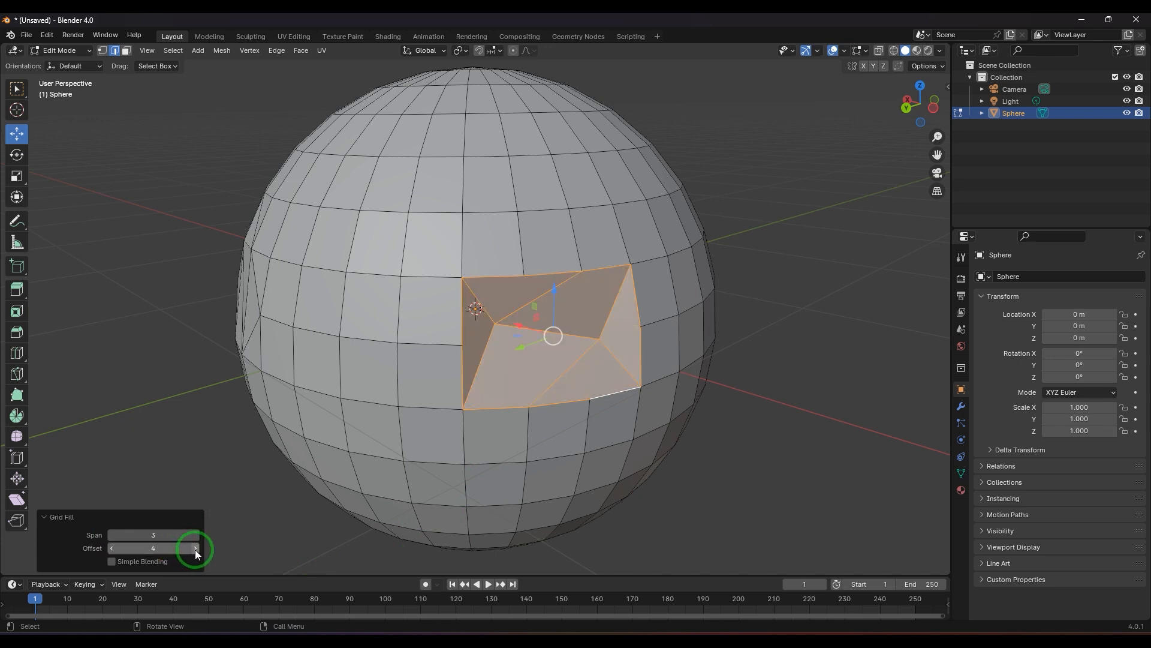
left_click(194, 547)
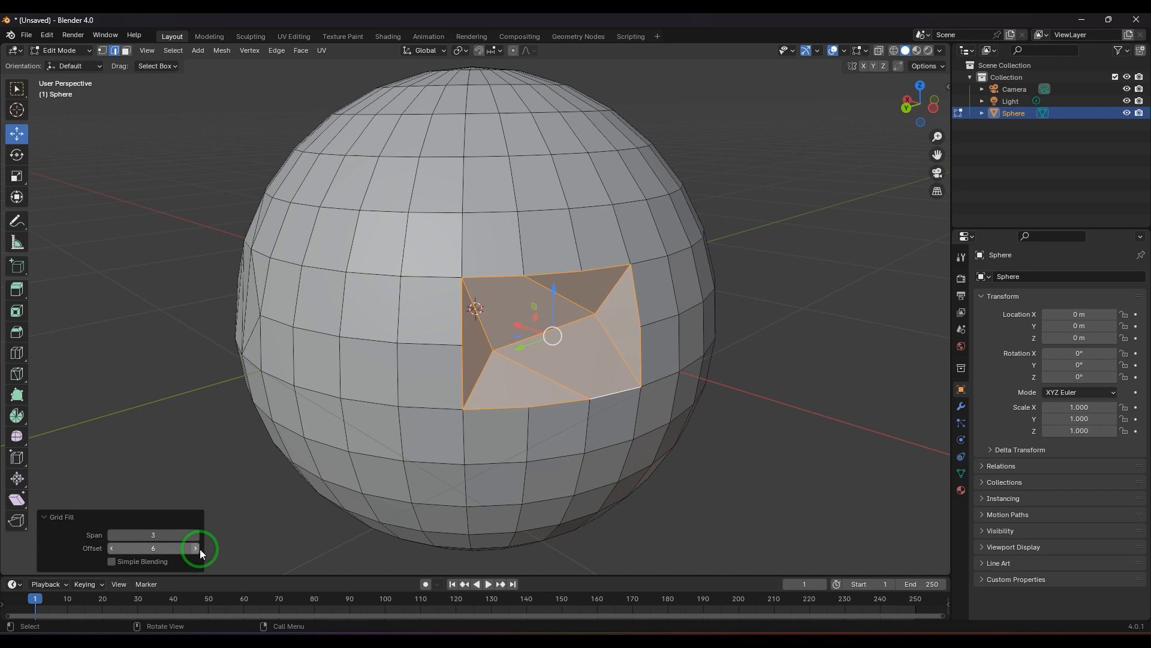
left_click(195, 548)
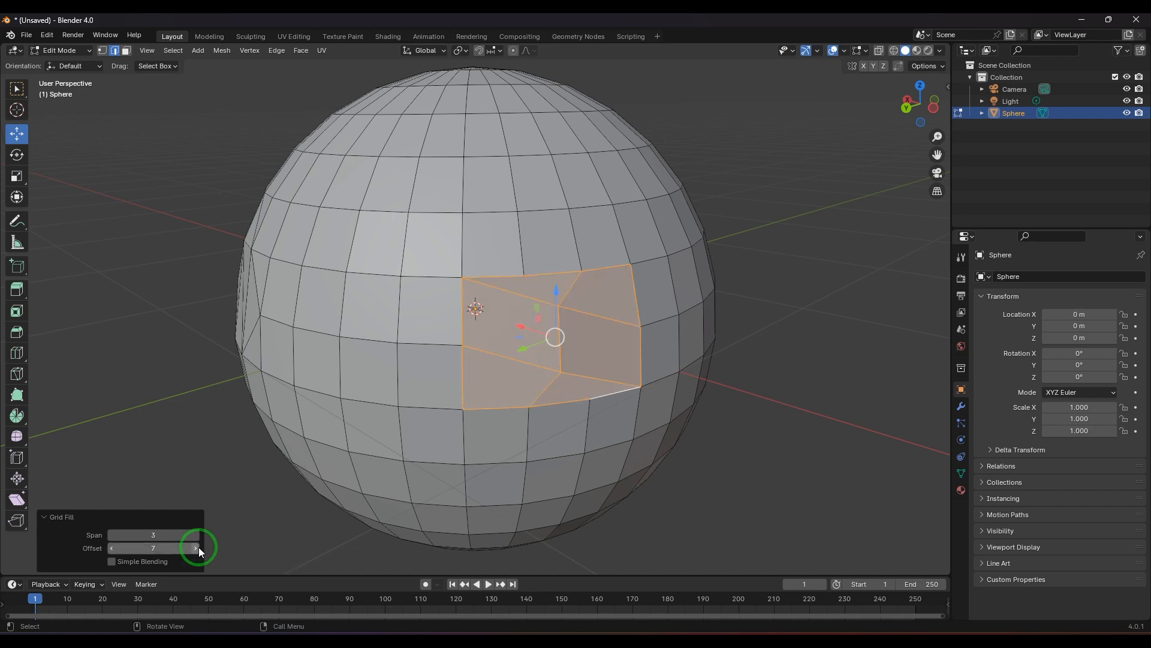
left_click(194, 548)
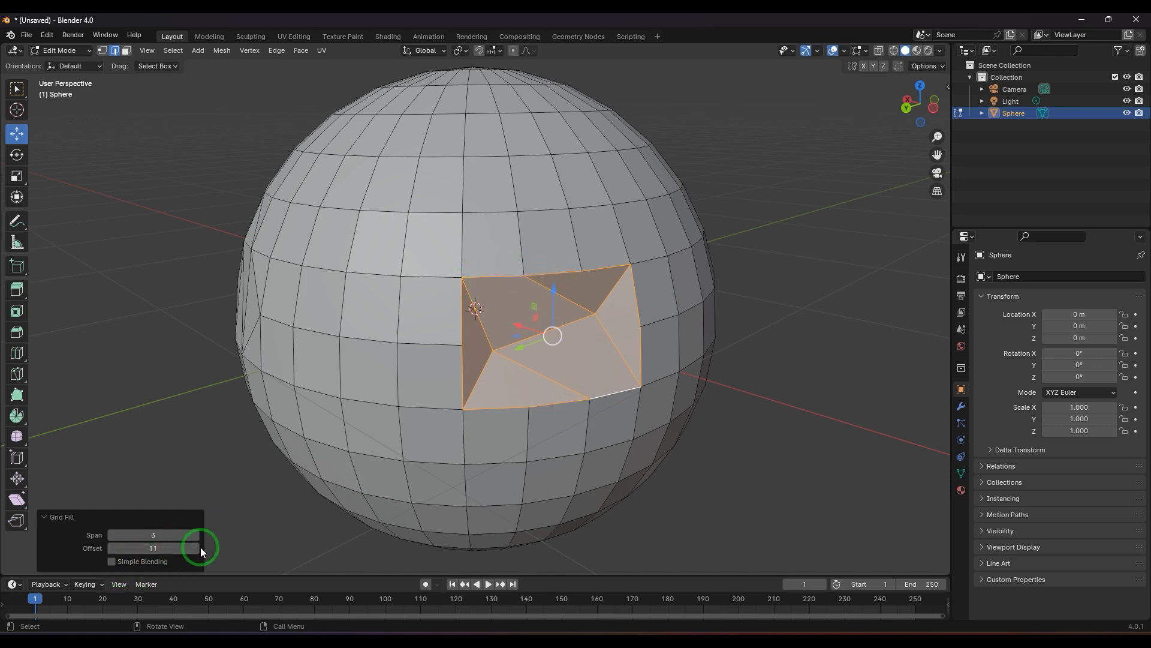
left_click(196, 547)
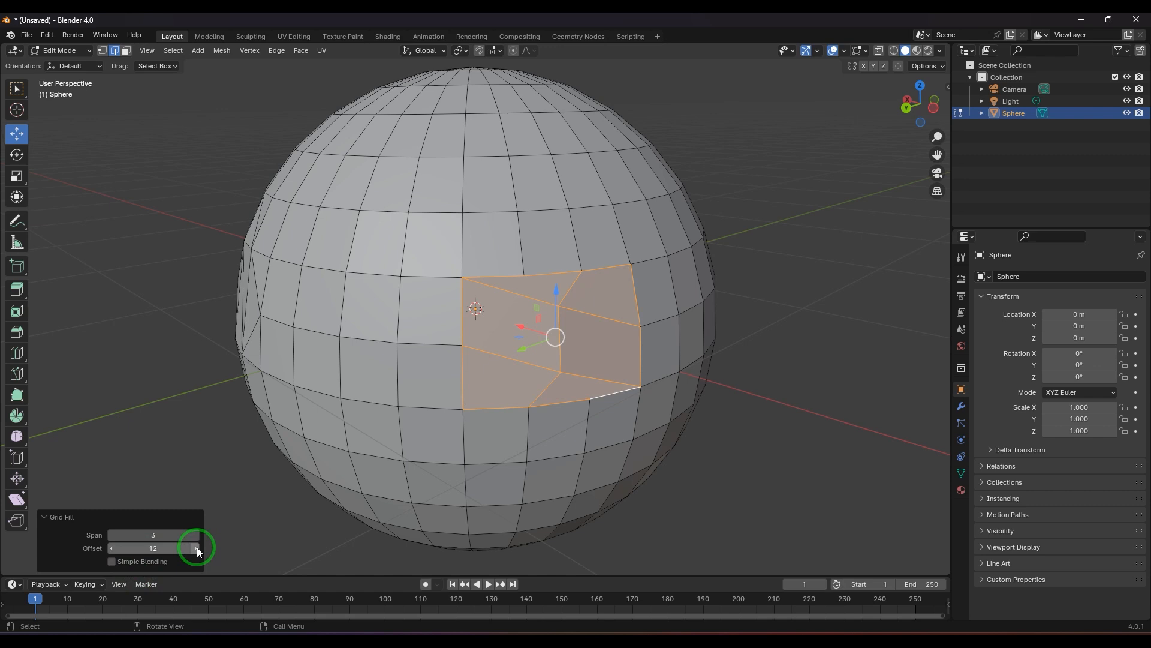
left_click(194, 548)
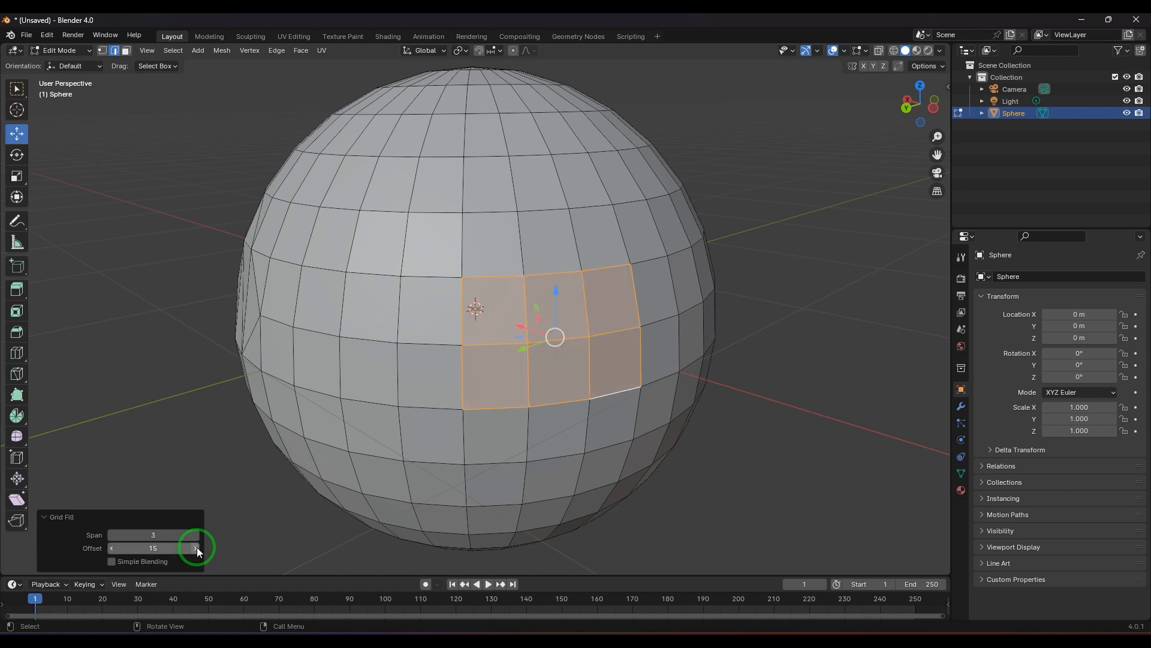
left_click(196, 547)
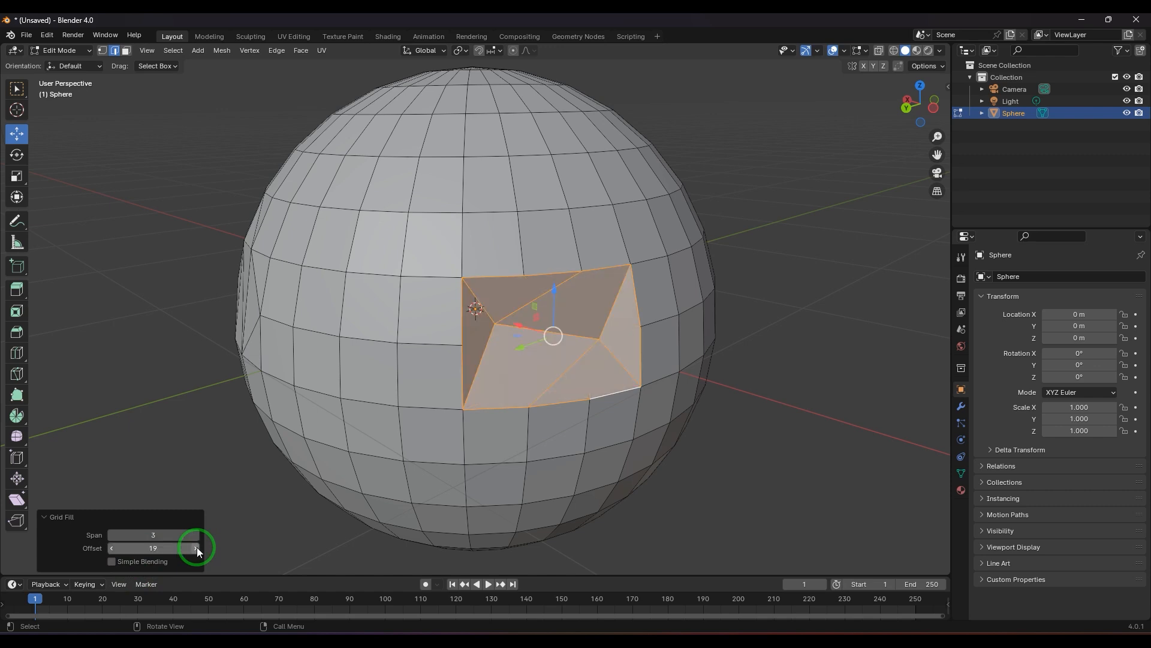
left_click(196, 548)
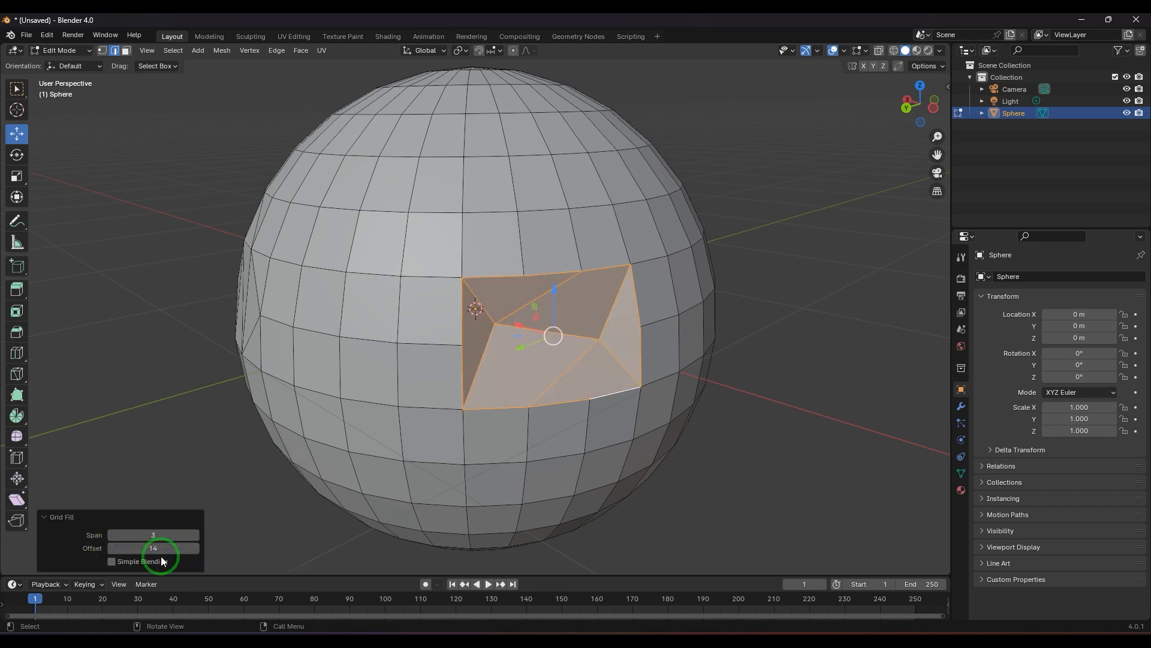
left_click(153, 548)
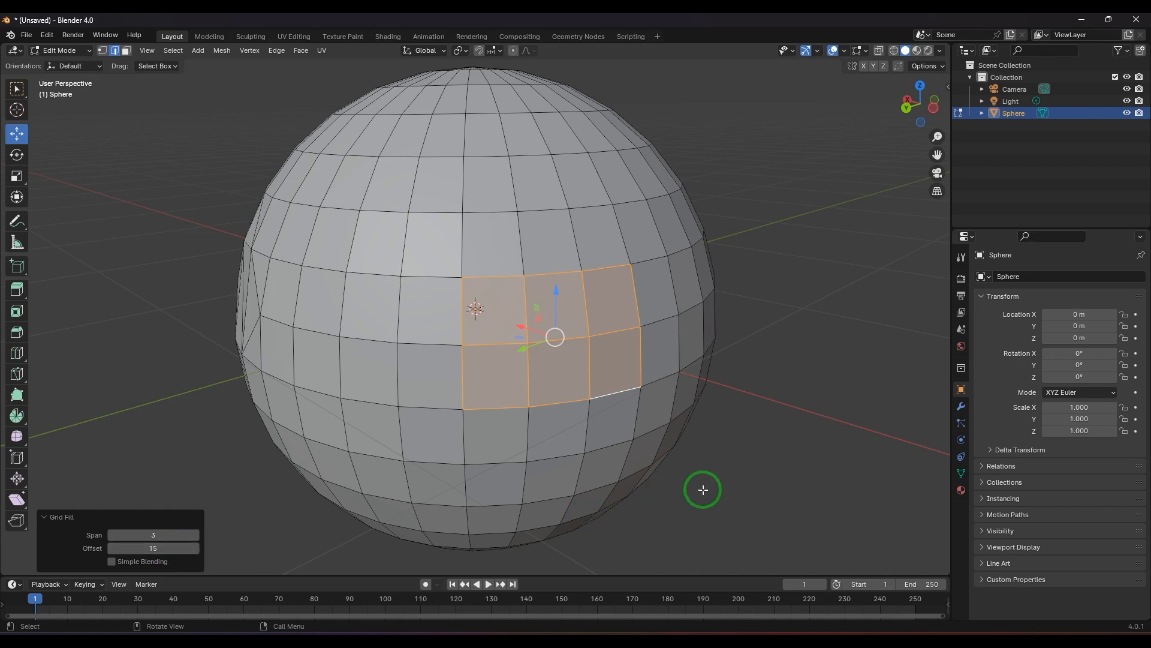